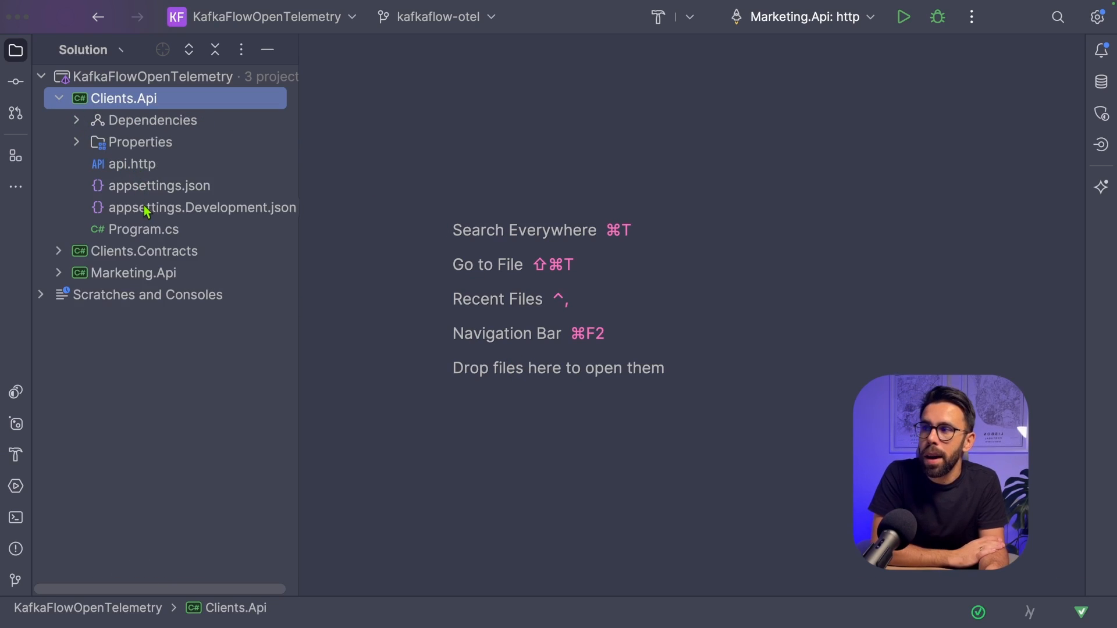
Open Clients.Api Program.cs, scroll through its KafkaFlow producer setup, and expand Marketing.Api.
{"action": "double_click", "coordinate": [143, 228]}
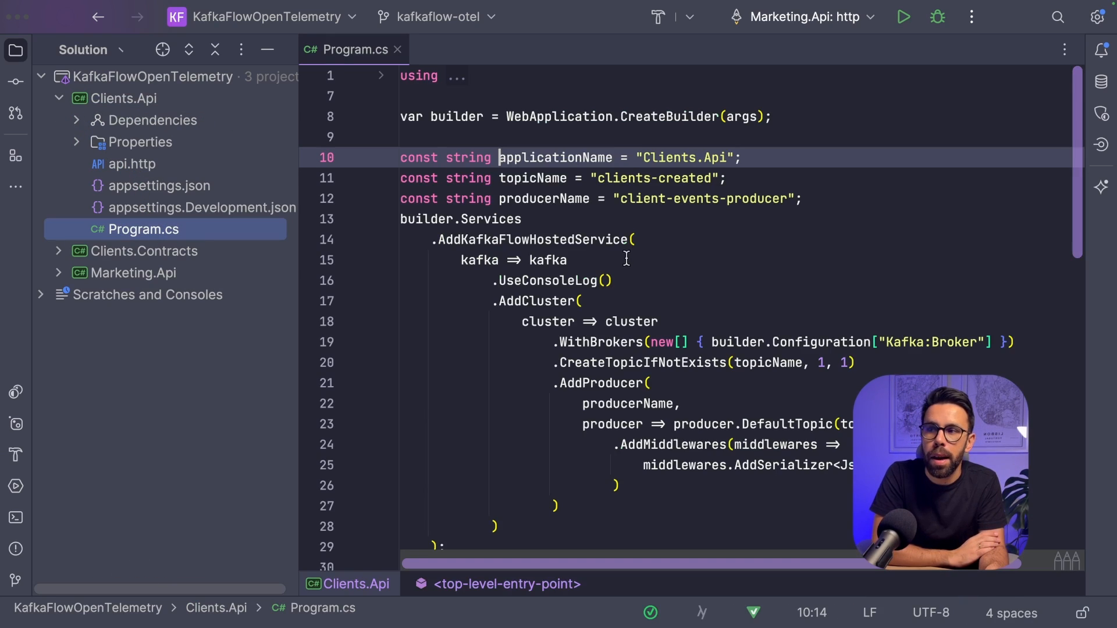
{"action": "scroll", "scroll_direction": "down", "scroll_amount": 3}
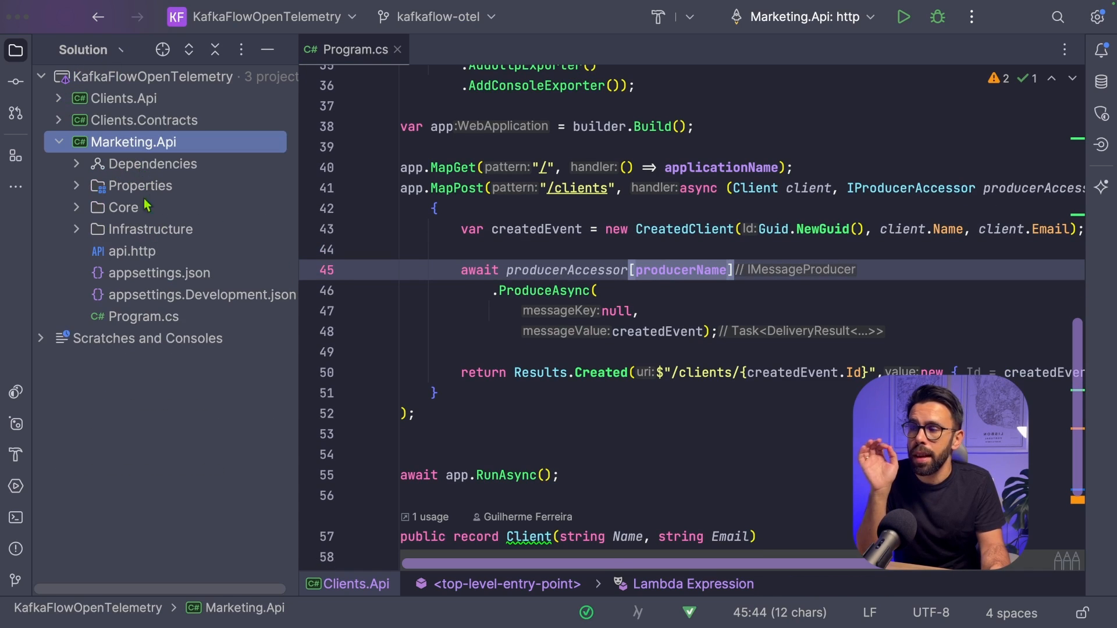
{"action": "left_click", "coordinate": [143, 316]}
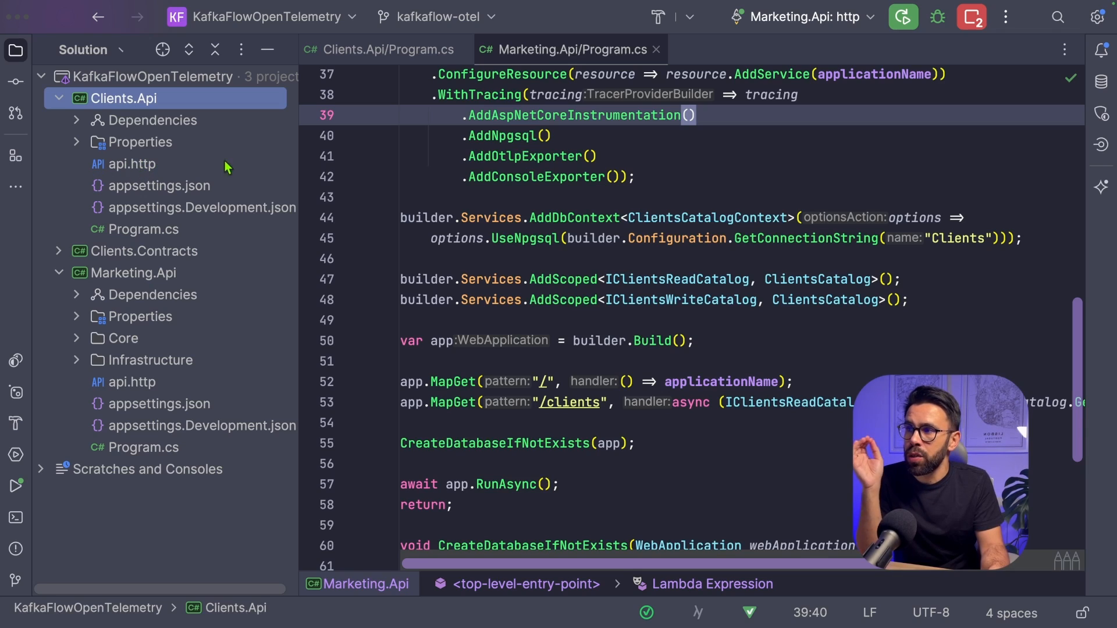
{"action": "mouse_move", "coordinate": [135, 174]}
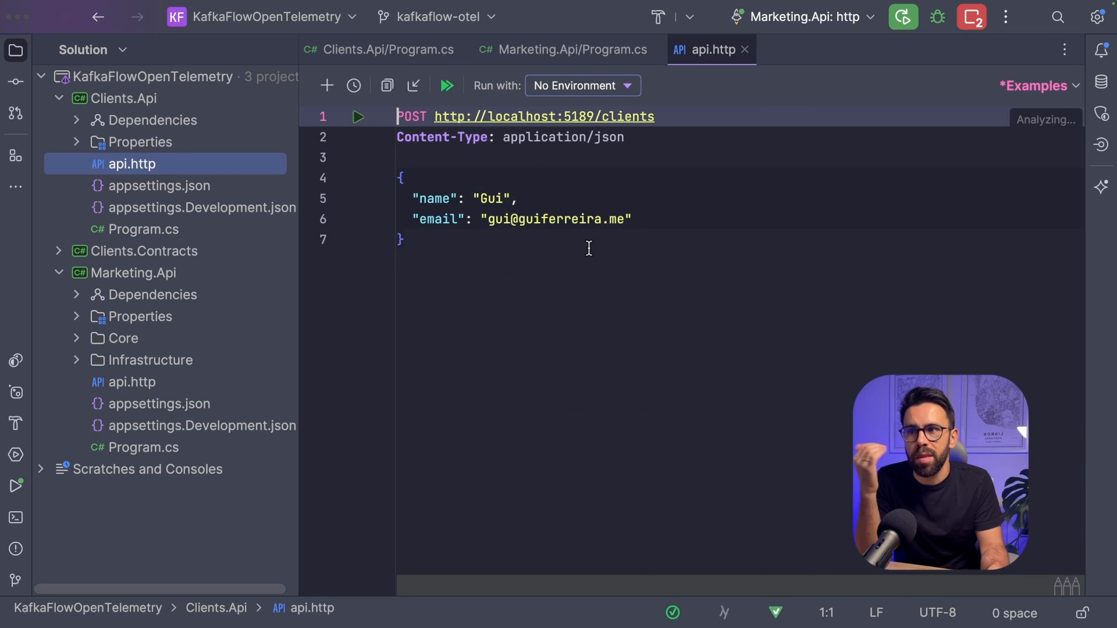
Open Clients.Api's api.http file containing the POST /clients request.
{"action": "left_click", "coordinate": [403, 239]}
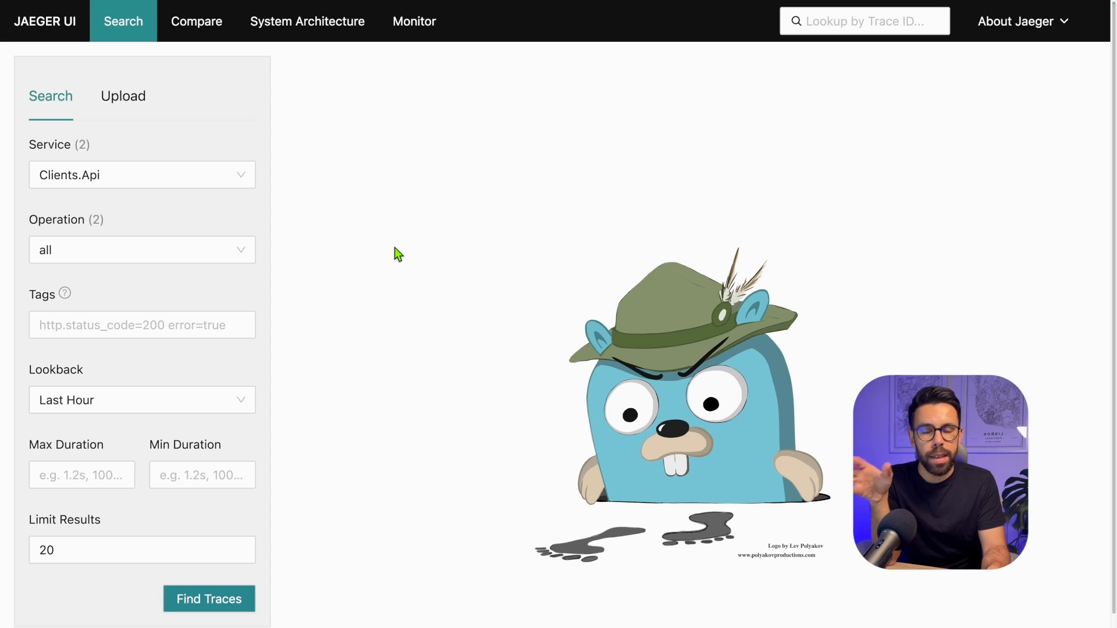
{"action": "mouse_move", "coordinate": [384, 250]}
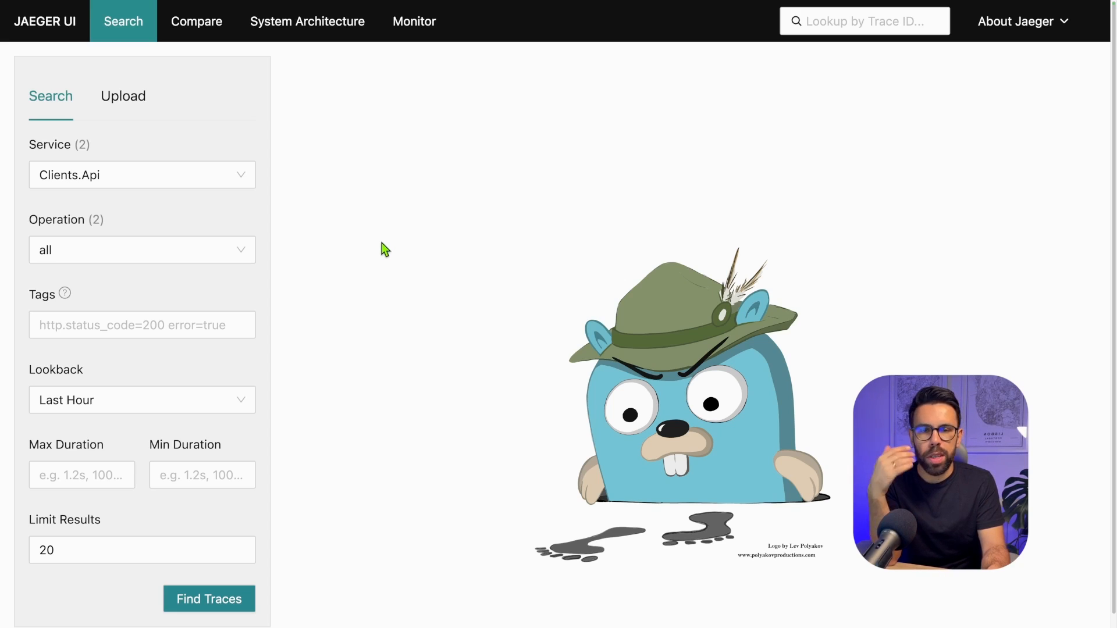
{"action": "mouse_move", "coordinate": [209, 187]}
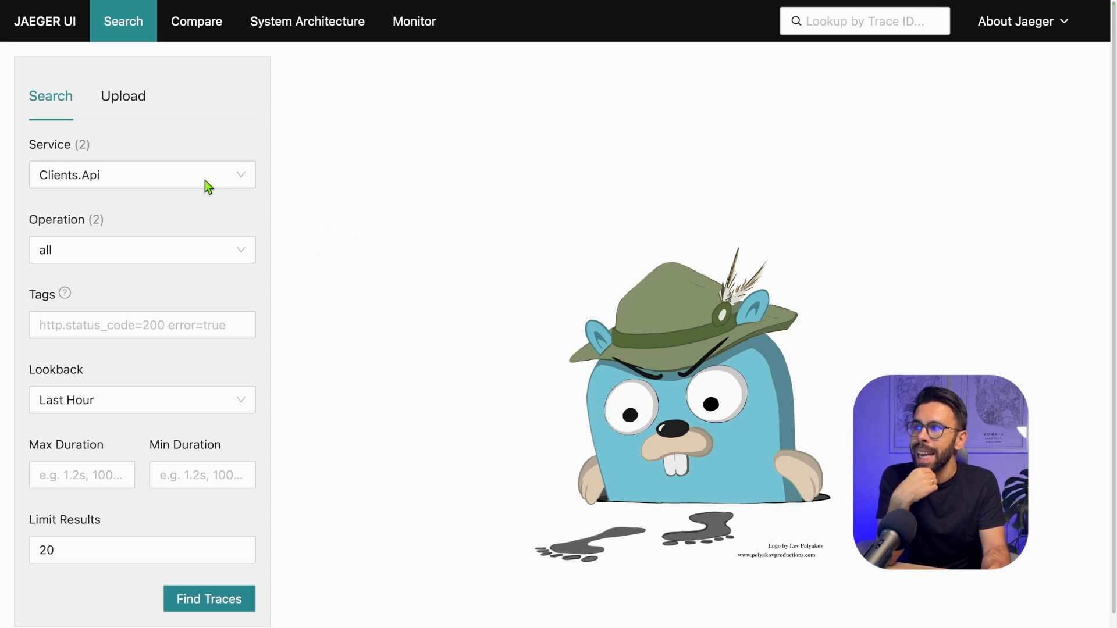
Find Clients.Api traces in Jaeger and inspect the single-span POST /clients trace.
{"action": "left_click", "coordinate": [142, 175]}
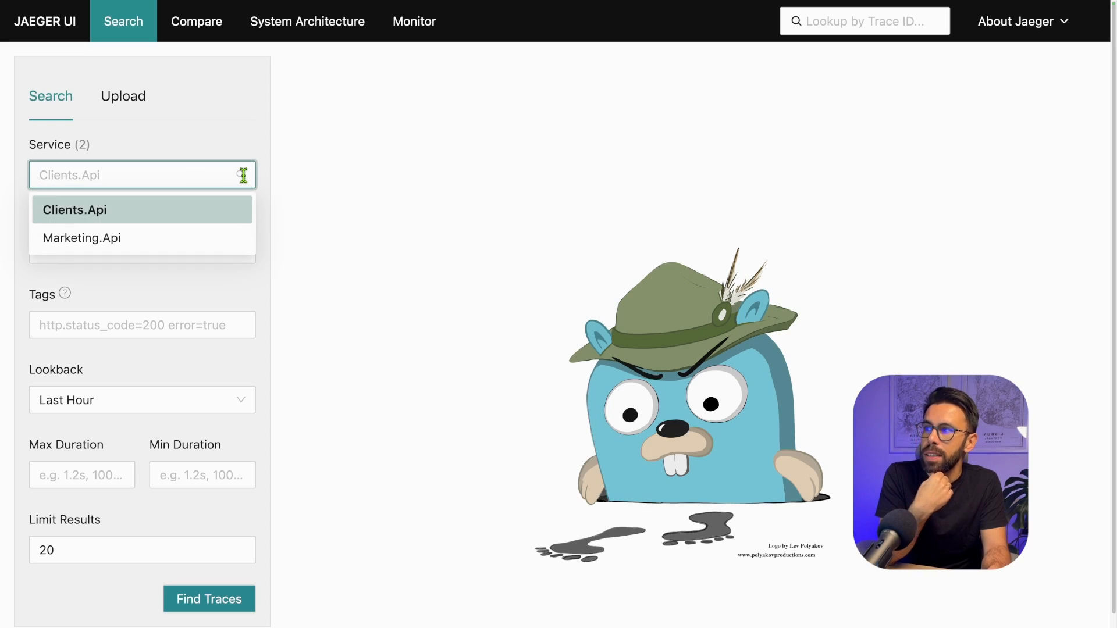
{"action": "mouse_move", "coordinate": [32, 259]}
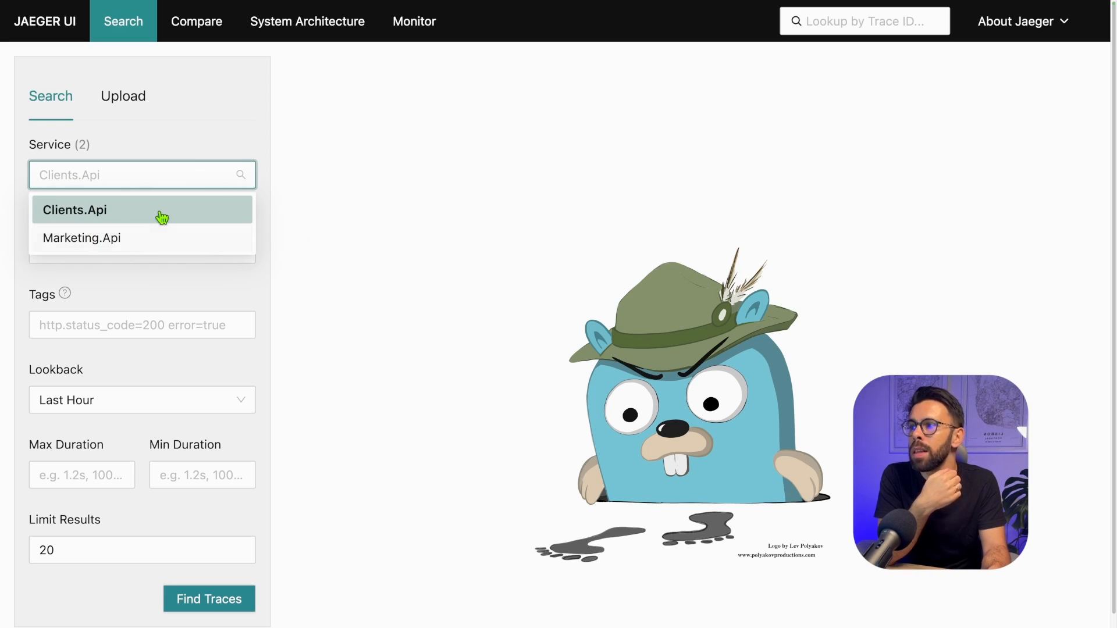
{"action": "left_click", "coordinate": [75, 210]}
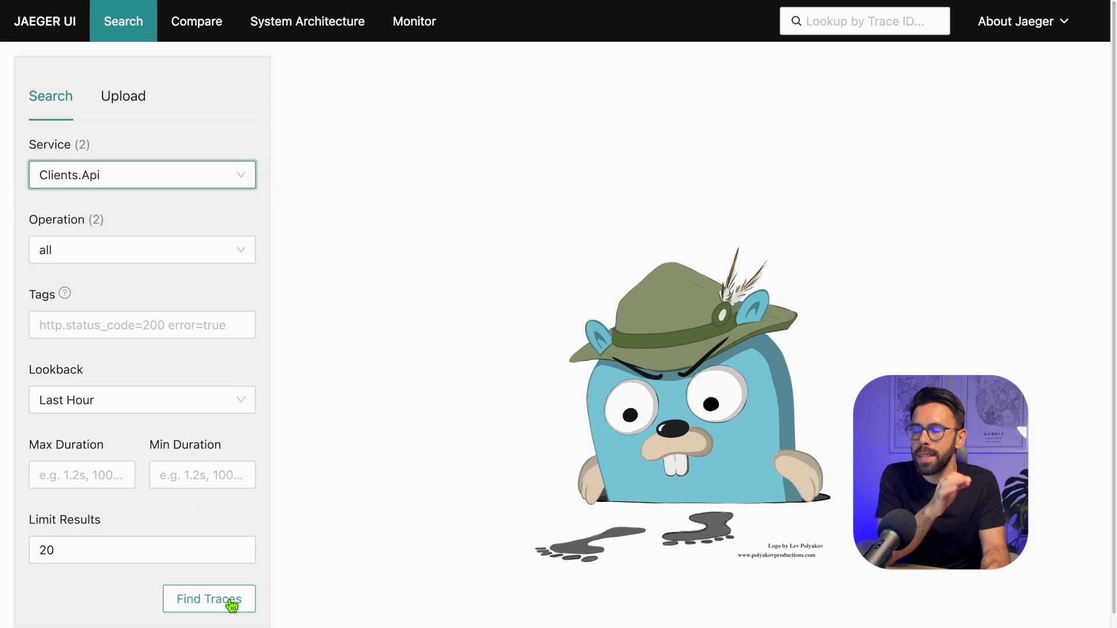
{"action": "left_click", "coordinate": [209, 599]}
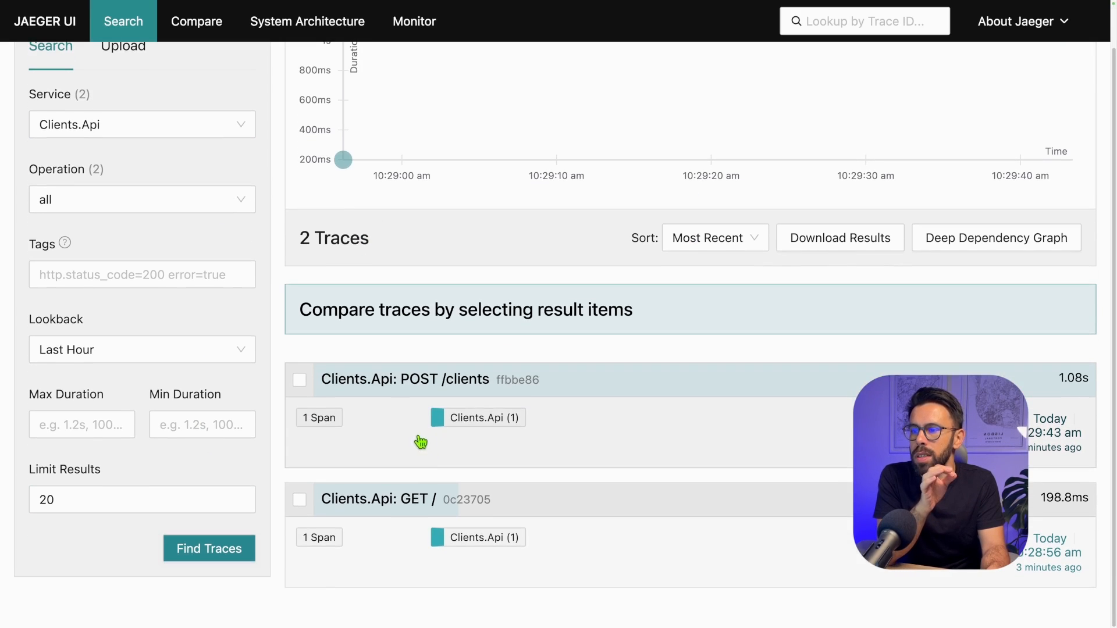
{"action": "mouse_move", "coordinate": [377, 426]}
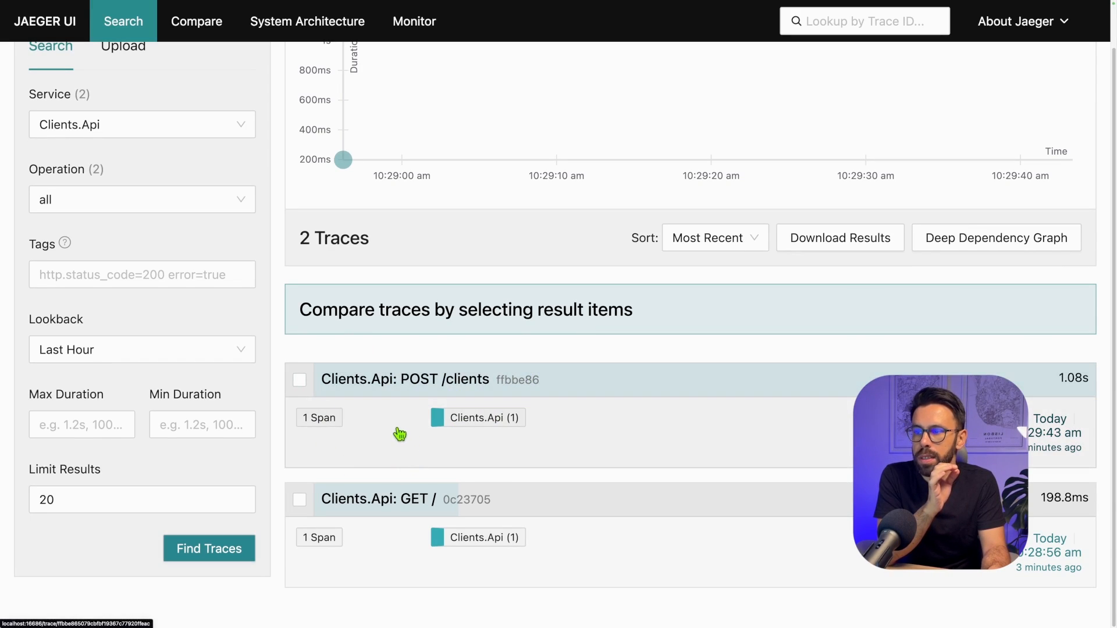
{"action": "left_click", "coordinate": [406, 378]}
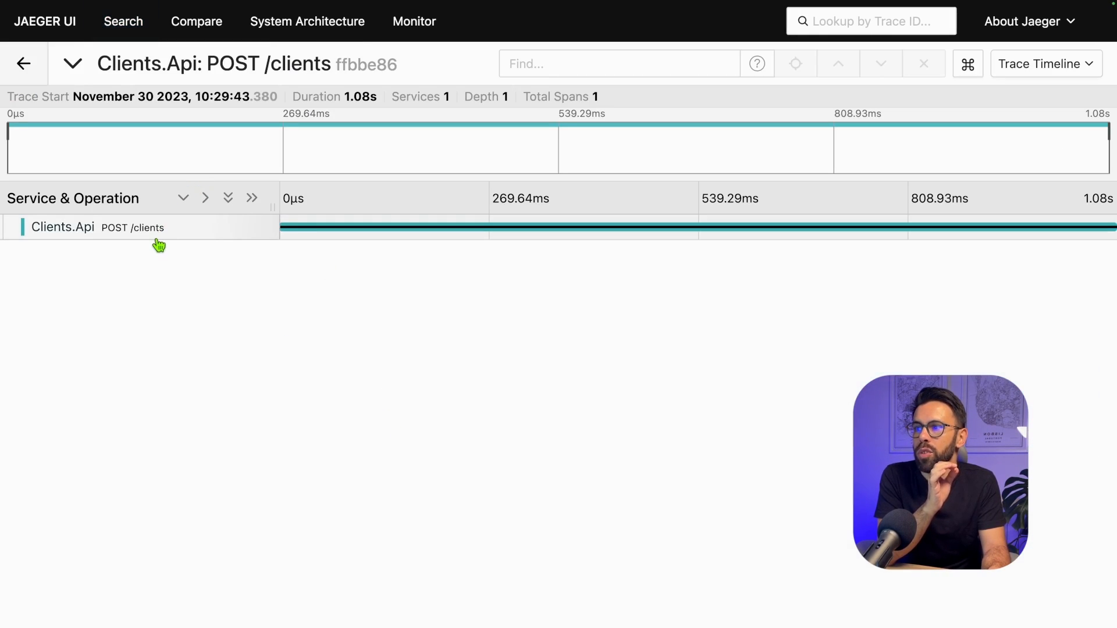
{"action": "left_click", "coordinate": [133, 228]}
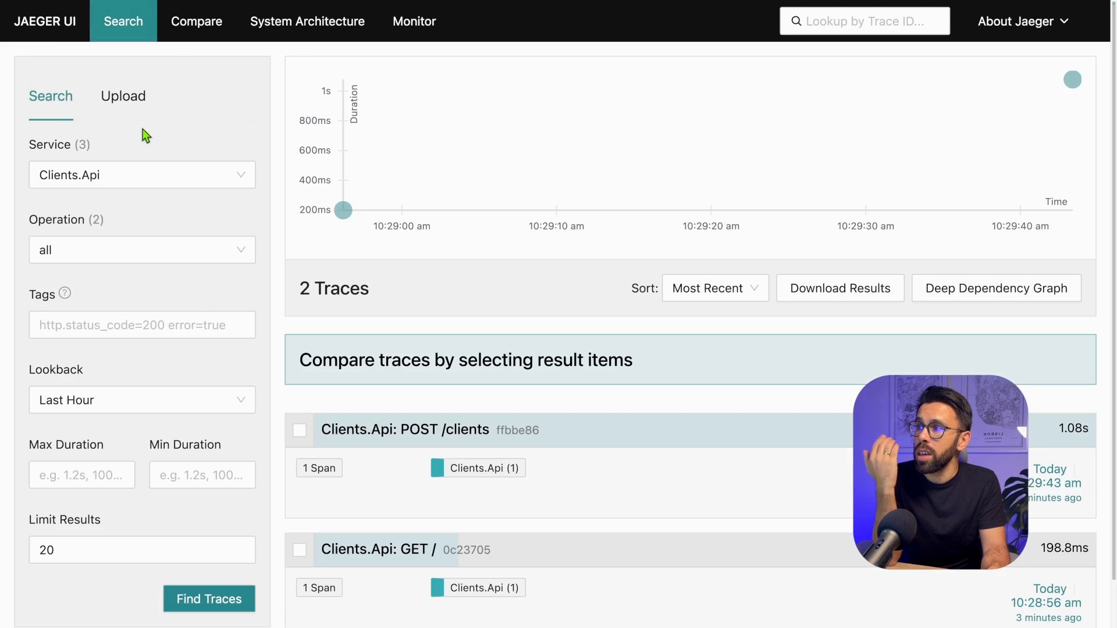
Search Marketing.Api traces and open GET /clients with its postgres child span.
{"action": "left_click", "coordinate": [142, 175]}
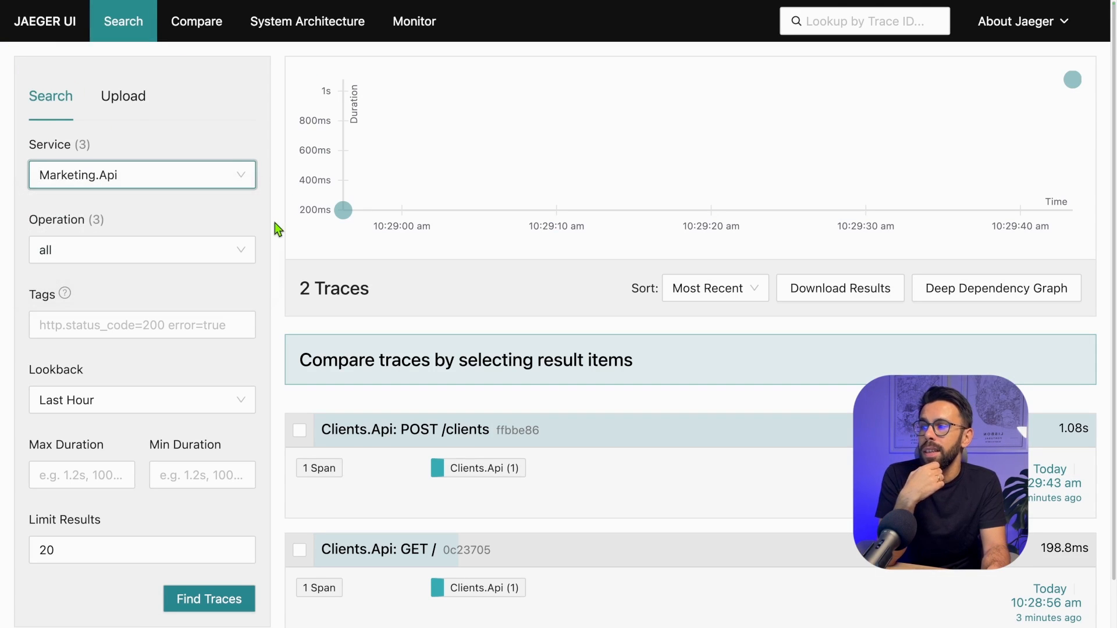
{"action": "left_click", "coordinate": [209, 599]}
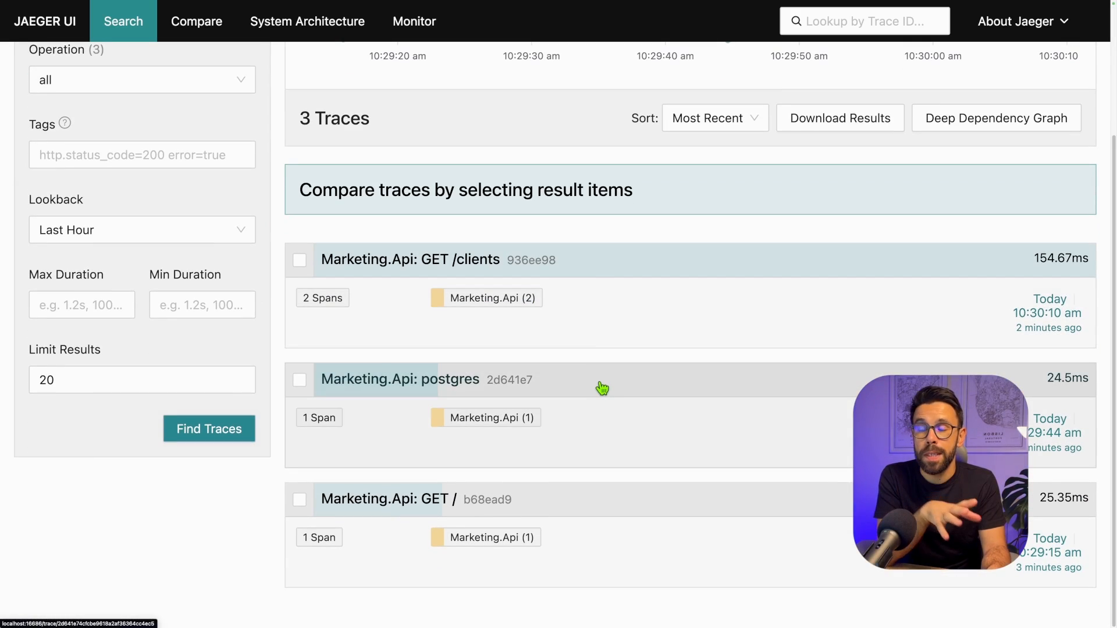
{"action": "mouse_move", "coordinate": [597, 396]}
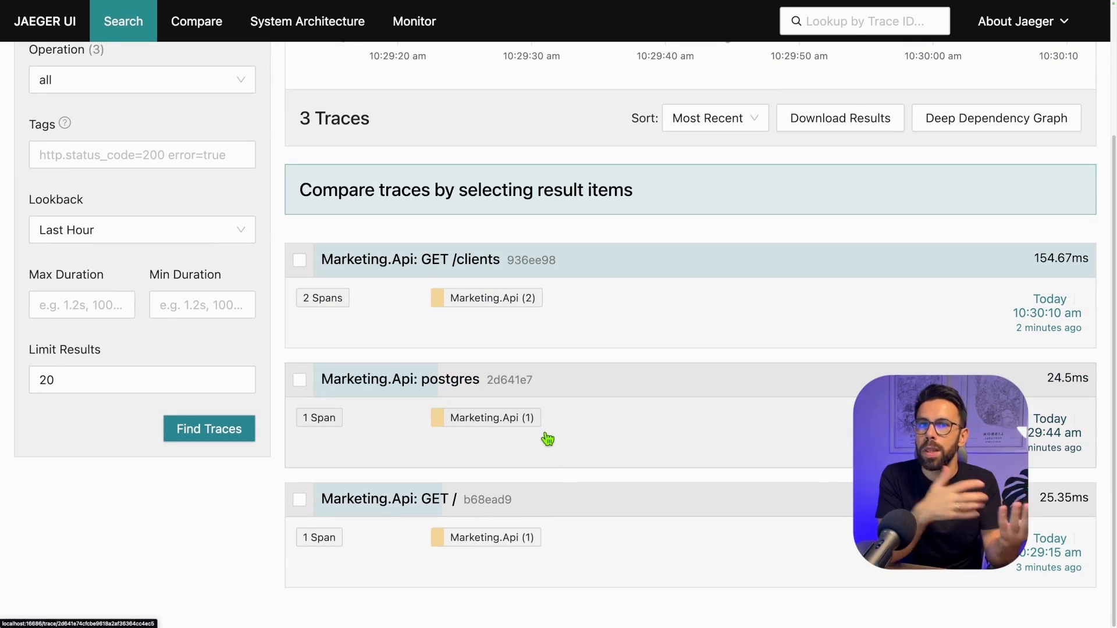
{"action": "mouse_move", "coordinate": [467, 409]}
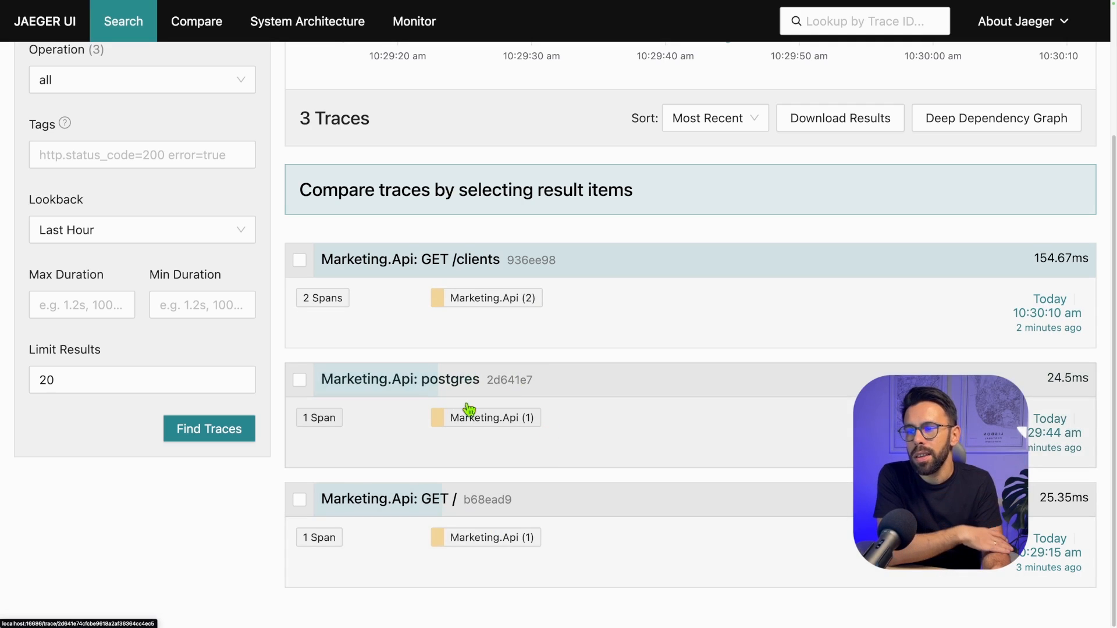
{"action": "mouse_move", "coordinate": [638, 440]}
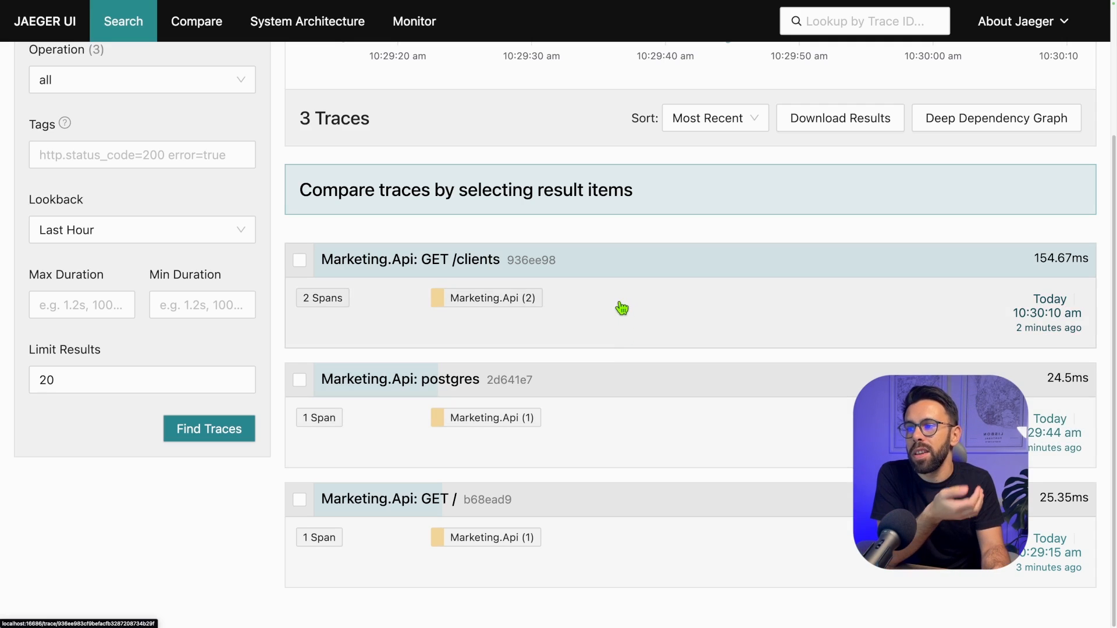
{"action": "left_click", "coordinate": [412, 260]}
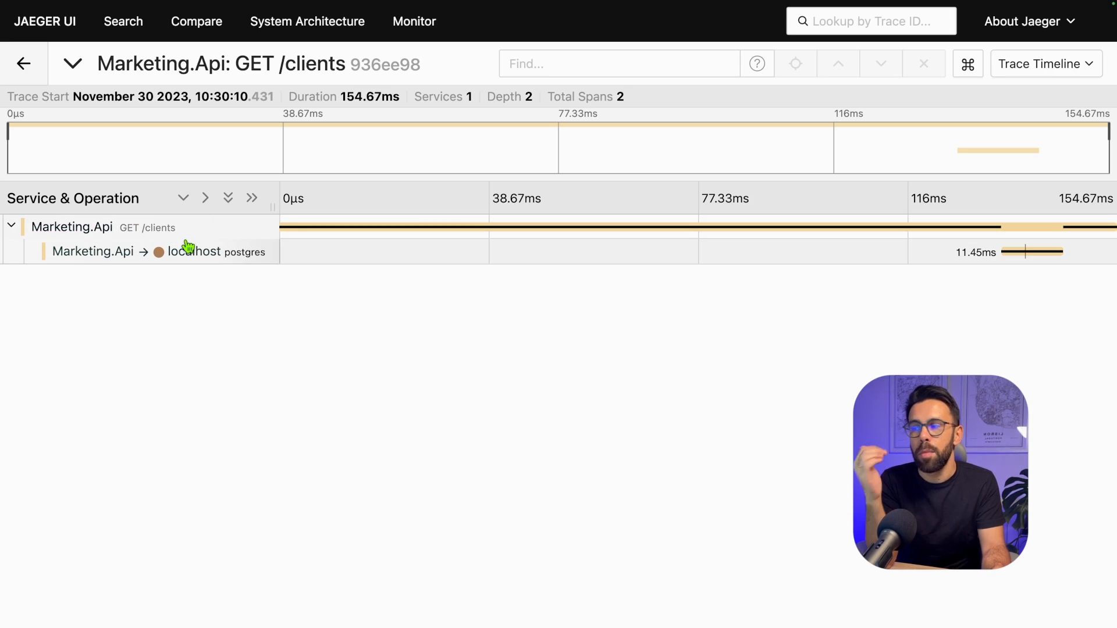
{"action": "mouse_move", "coordinate": [263, 257]}
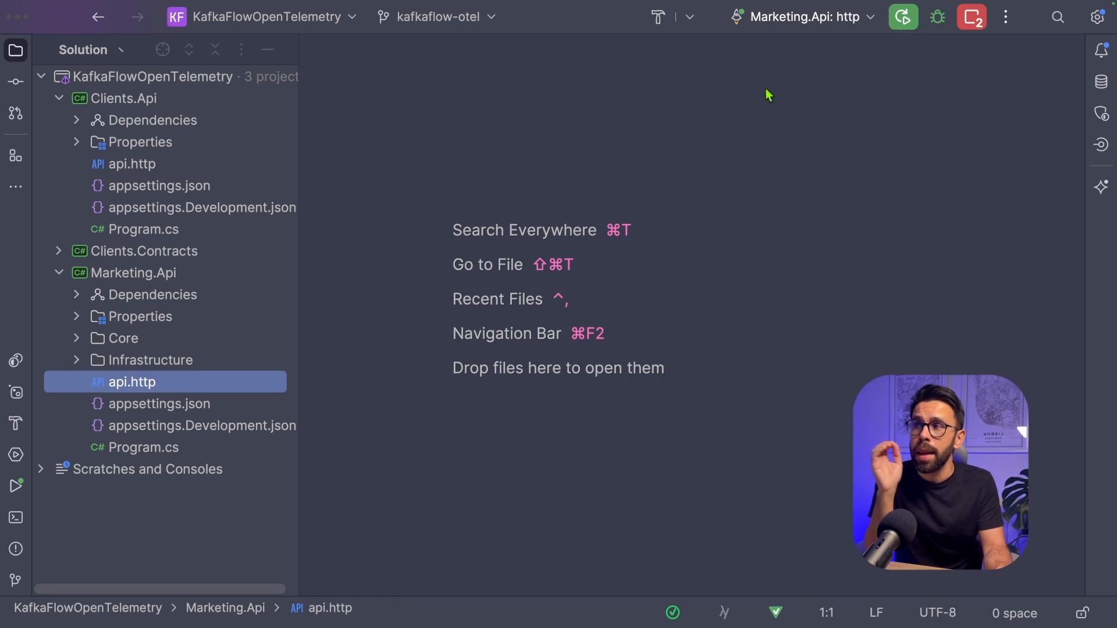
Install the KafkaFlow.OpenTelemetry 3.0.0 NuGet package into Marketing.Api.
{"action": "right_click", "coordinate": [124, 98]}
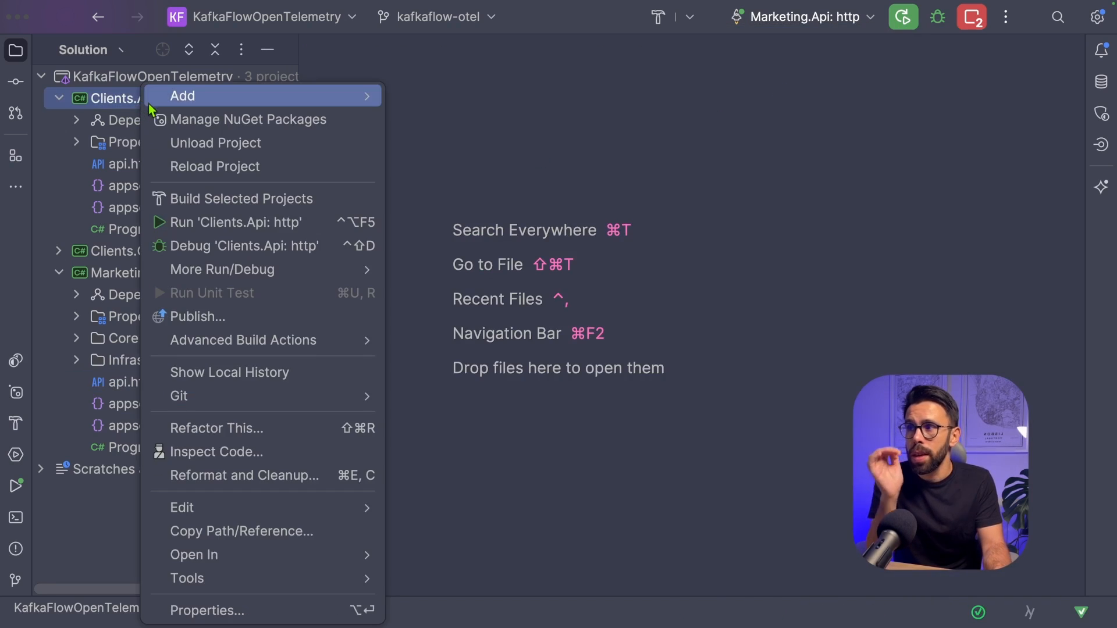
{"action": "left_click", "coordinate": [250, 118]}
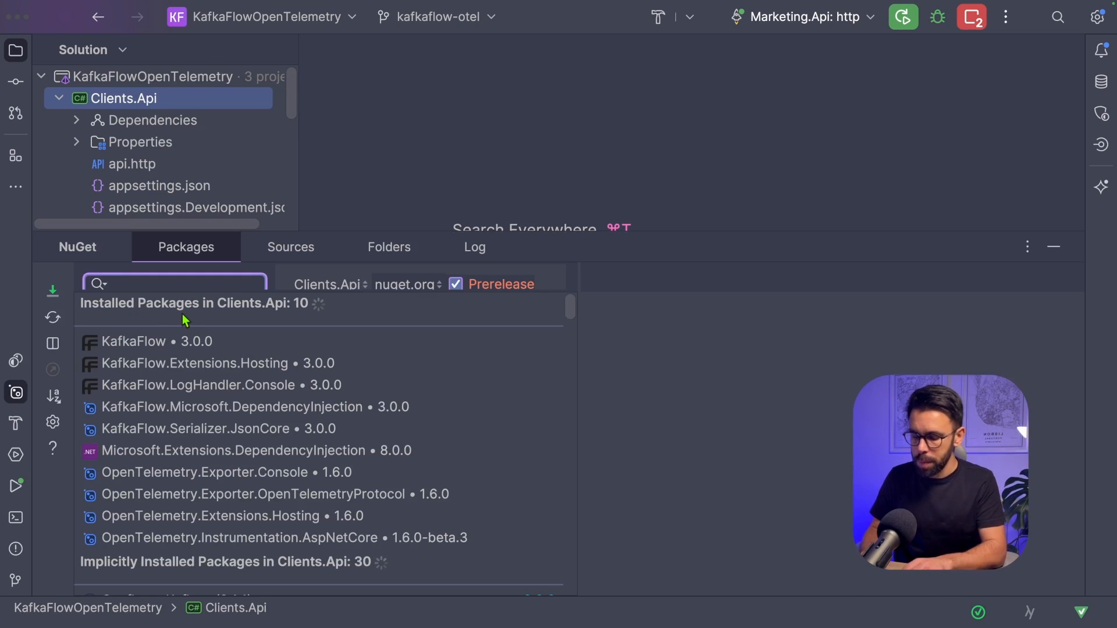
{"action": "type", "text": "KafkaFlow.Open"}
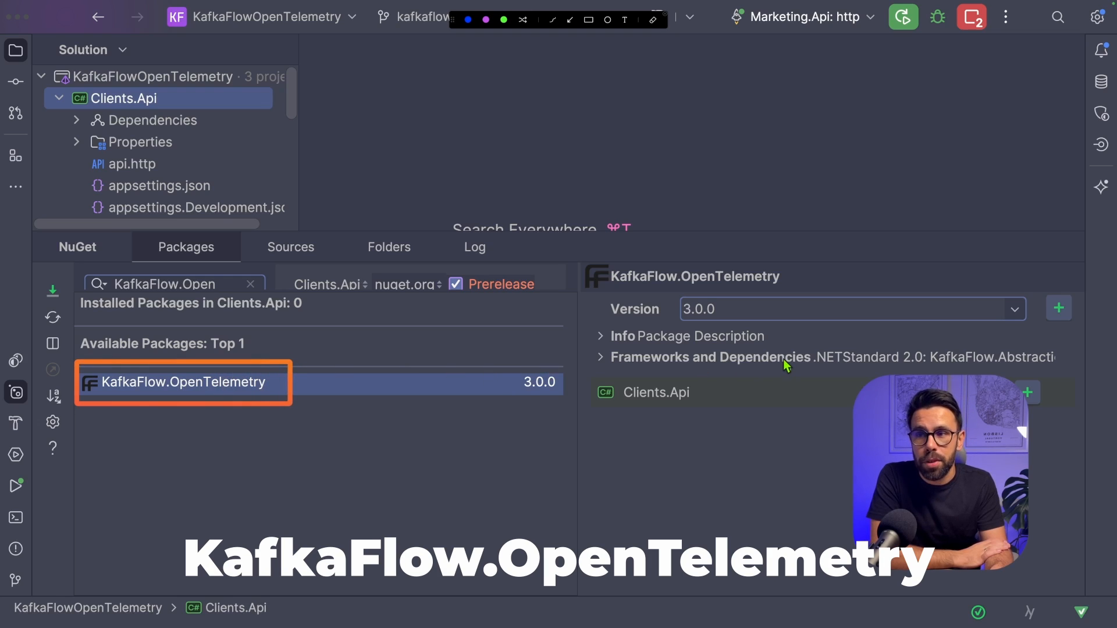
{"action": "left_click", "coordinate": [1059, 308]}
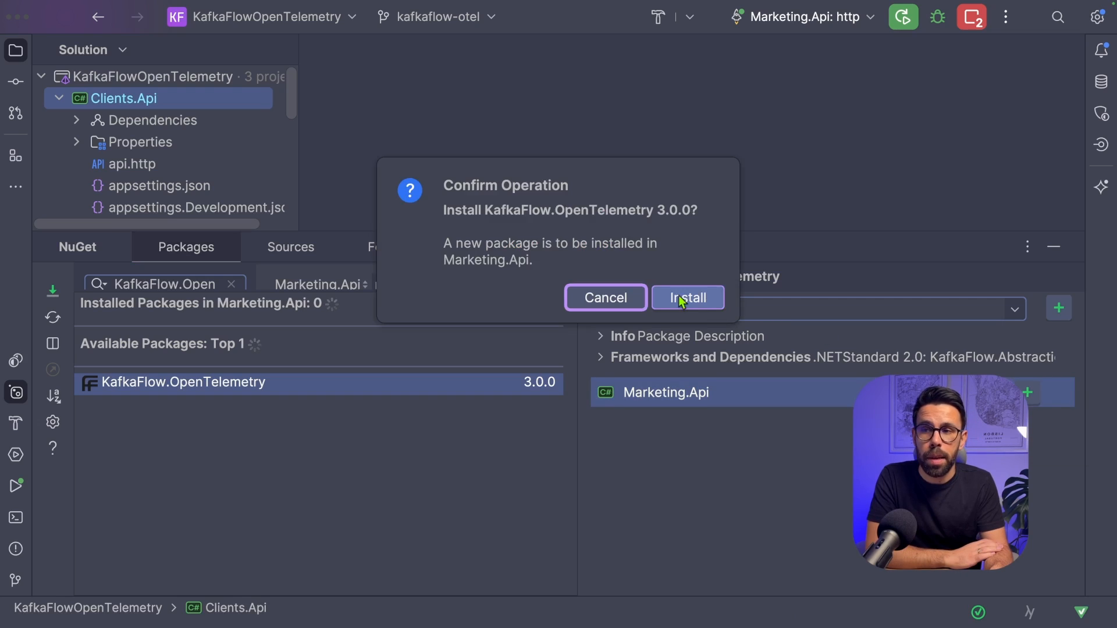
{"action": "left_click", "coordinate": [686, 297]}
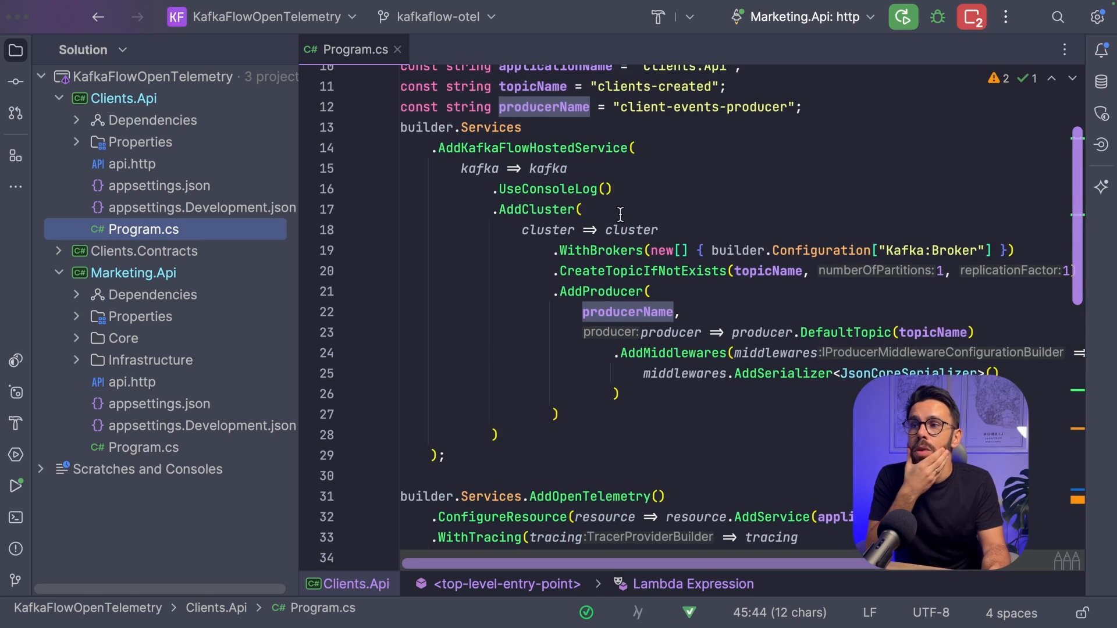
Chain AddOpenTelemetryInstrumentation() after UseConsoleLog() in Clients.Api's KafkaFlow configuration.
{"action": "scroll", "scroll_direction": "down", "scroll_amount": 3}
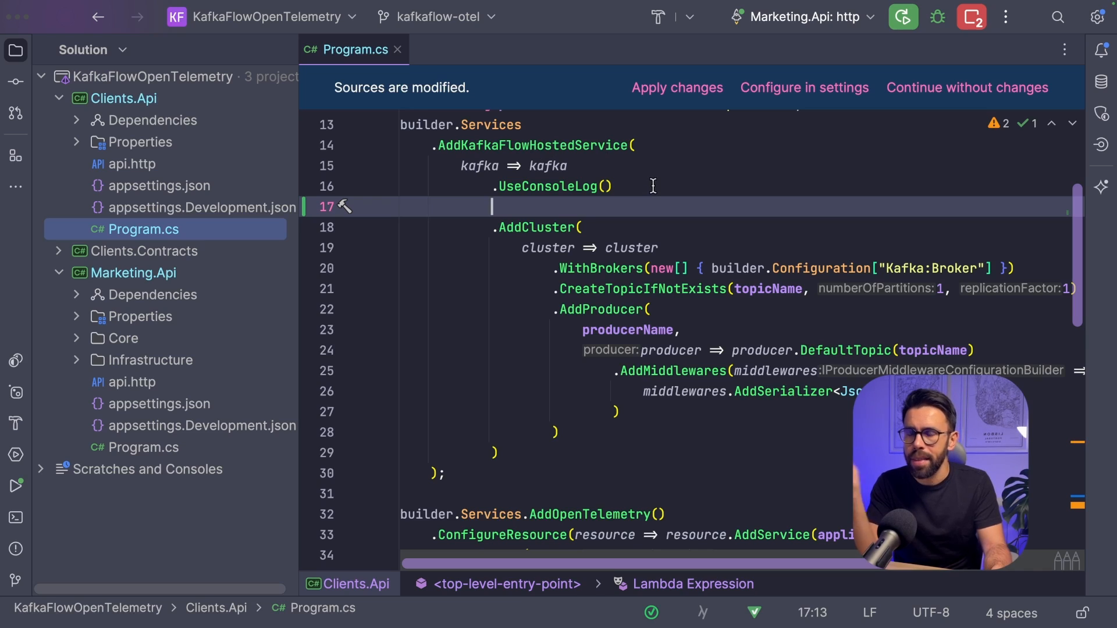
{"action": "type", "text": "."}
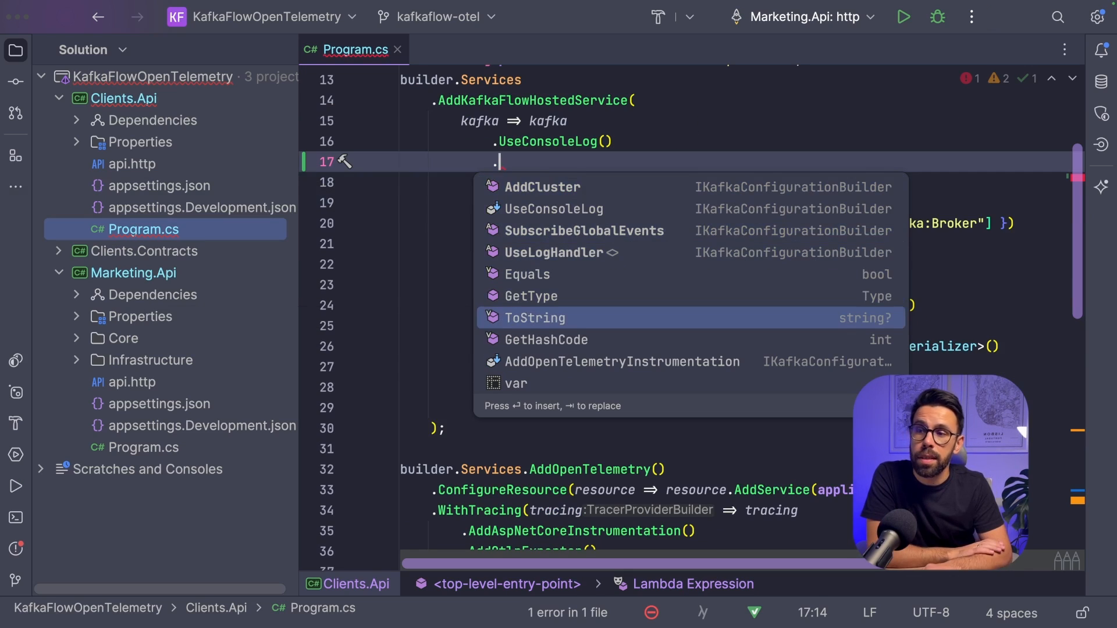
{"action": "left_click", "coordinate": [622, 361]}
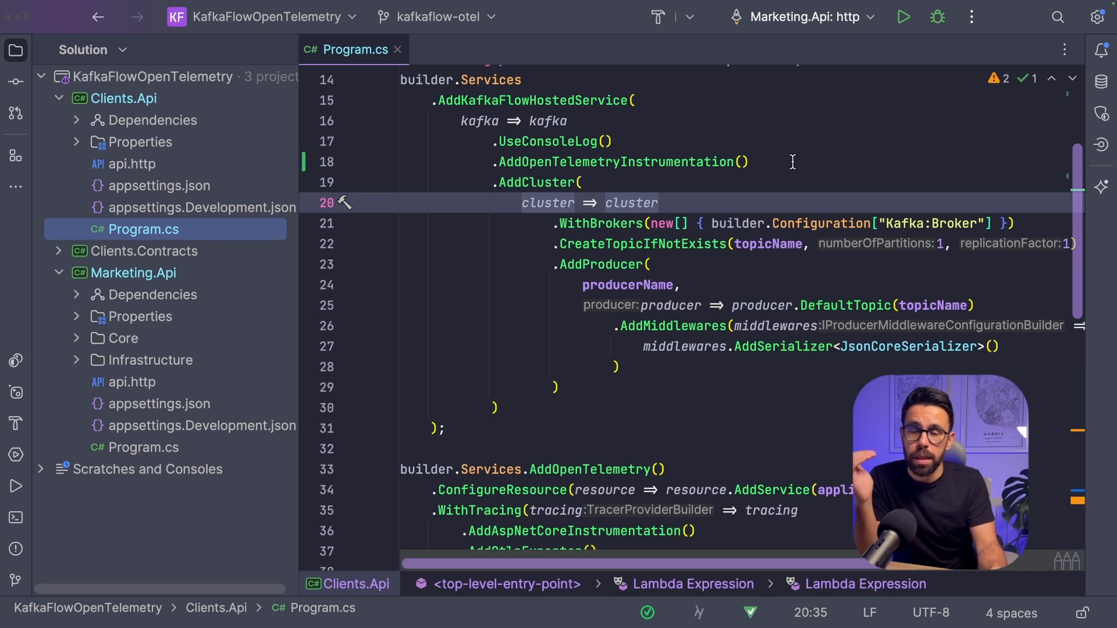
{"action": "mouse_move", "coordinate": [787, 171]}
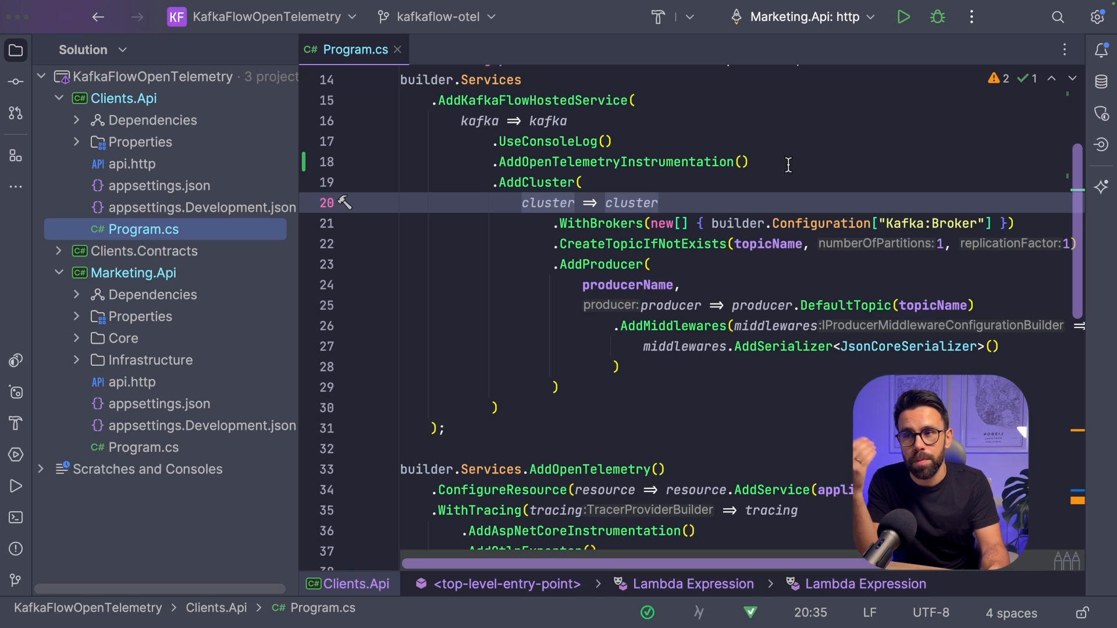
Add .AddSource(KafkaFlowInstrumentation.ActivitySourceName) to Clients.Api's WithTracing chain.
{"action": "scroll", "scroll_direction": "down", "scroll_amount": 3}
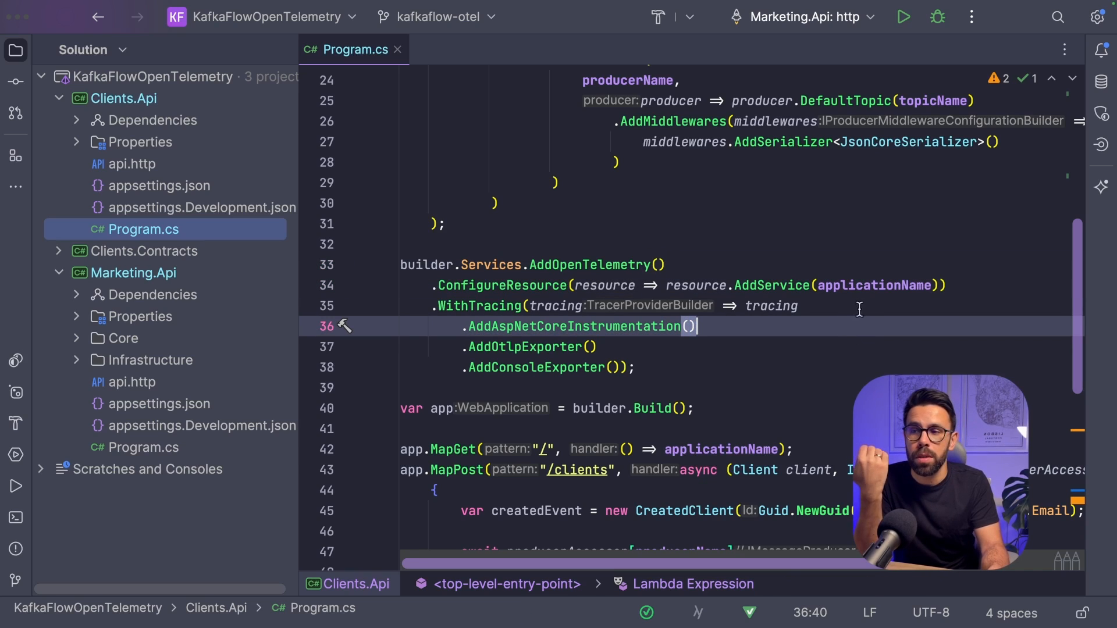
{"action": "type", "text": ".AddSource()"}
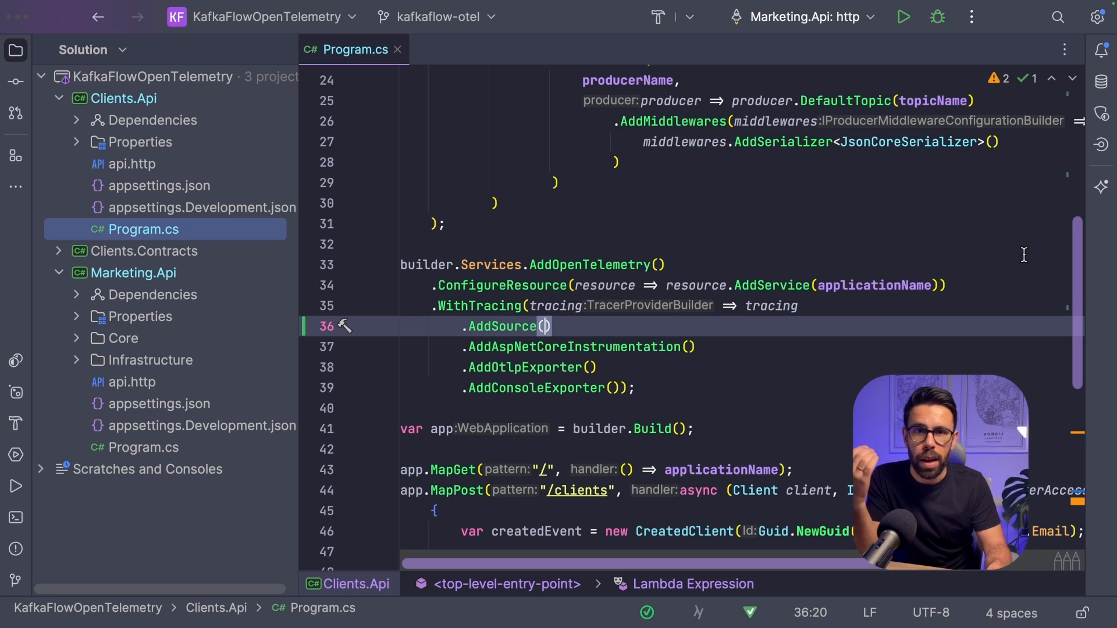
{"action": "type", "text": "A"}
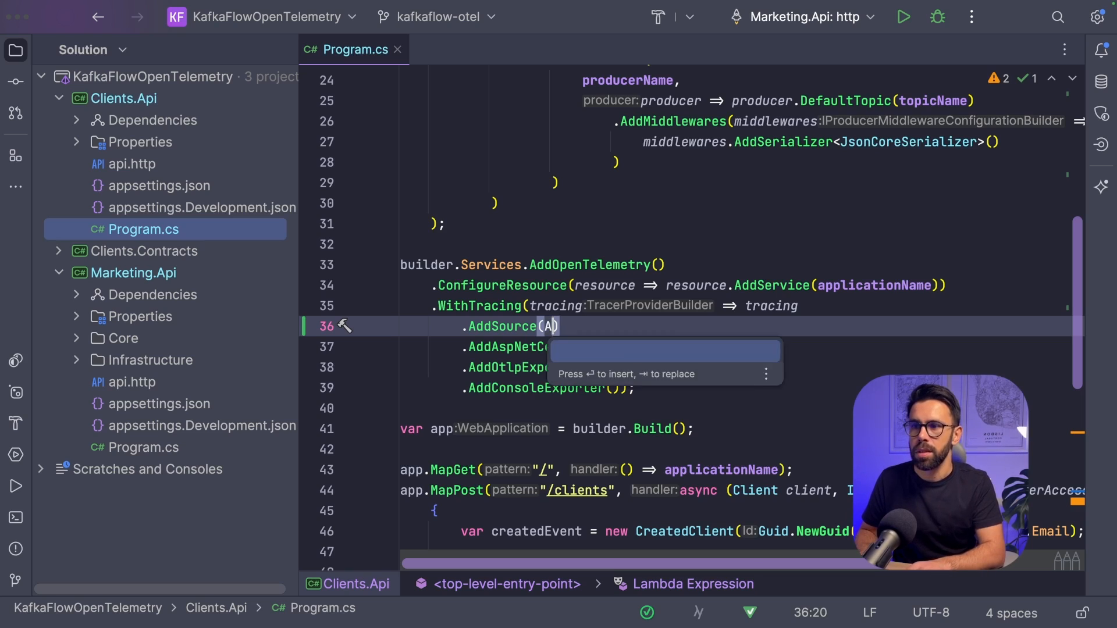
{"action": "type", "text": "KafkaFlowInstrumentation.ActivitySourceName"}
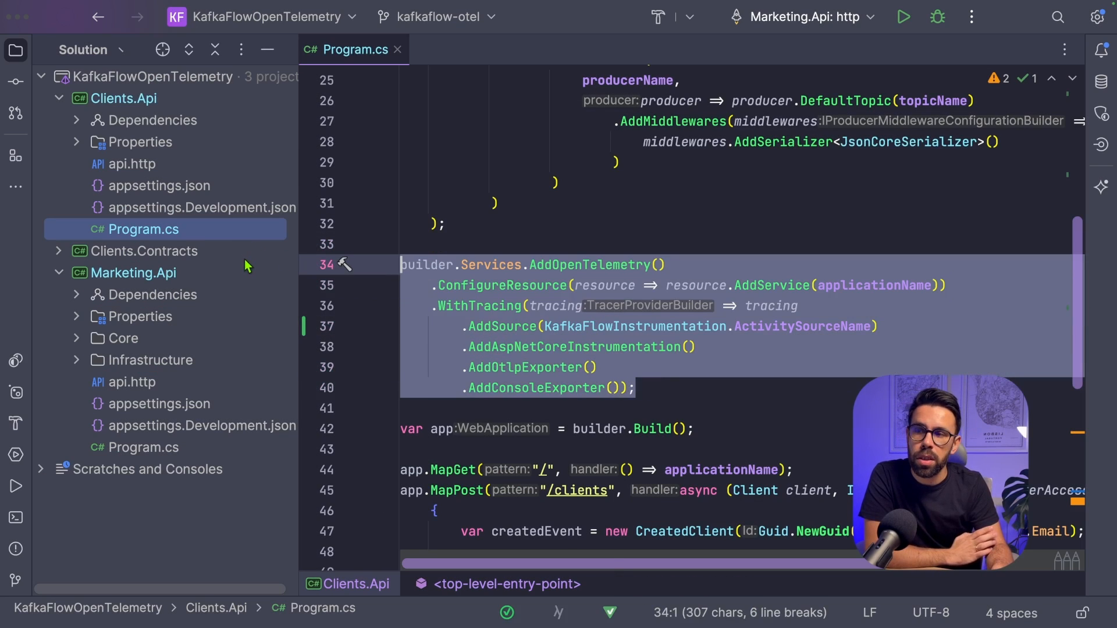
{"action": "left_click", "coordinate": [819, 327]}
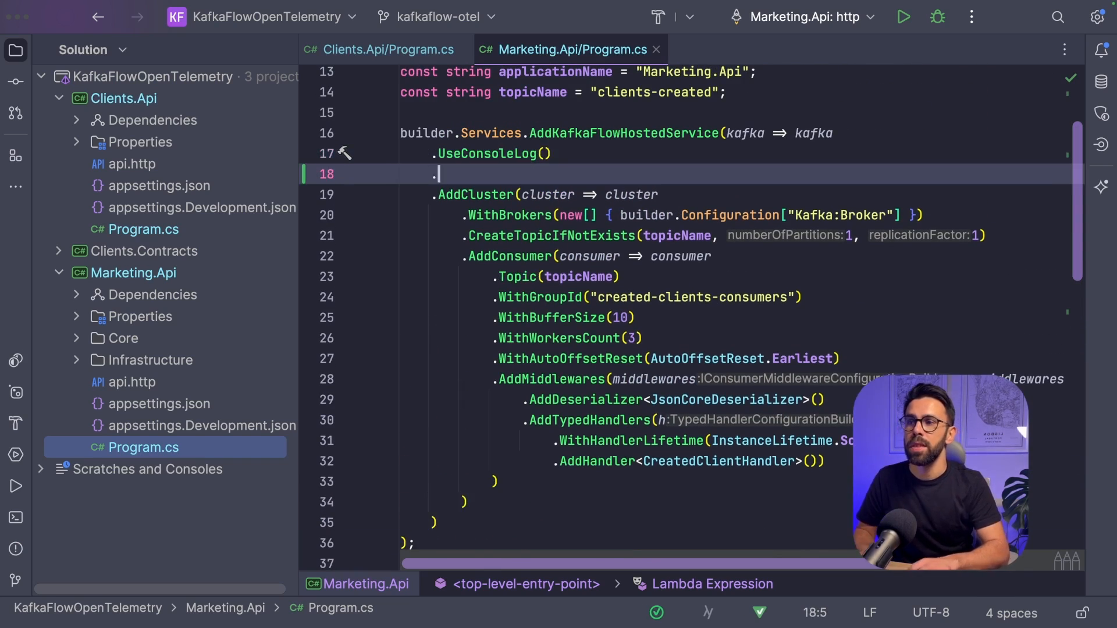
Type .AddOpenTelemetryInstrumentation() after UseConsoleLog() in Marketing.Api's Kafka consumer setup.
{"action": "type", "text": ".AddOpenTelemetryInstrumentation()"}
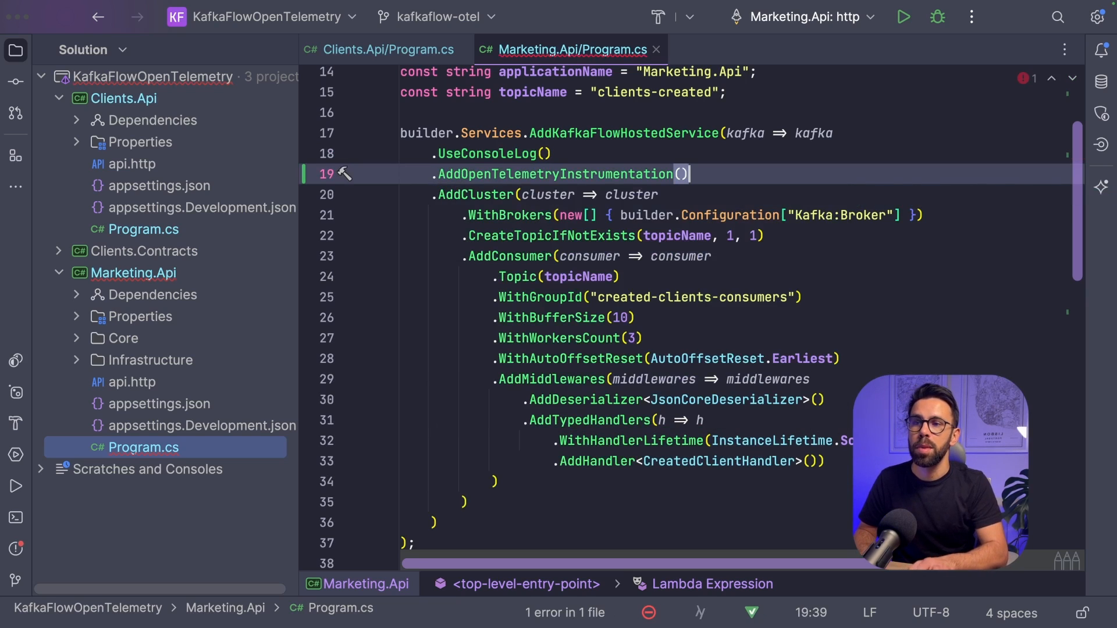
{"action": "right_click", "coordinate": [124, 98]}
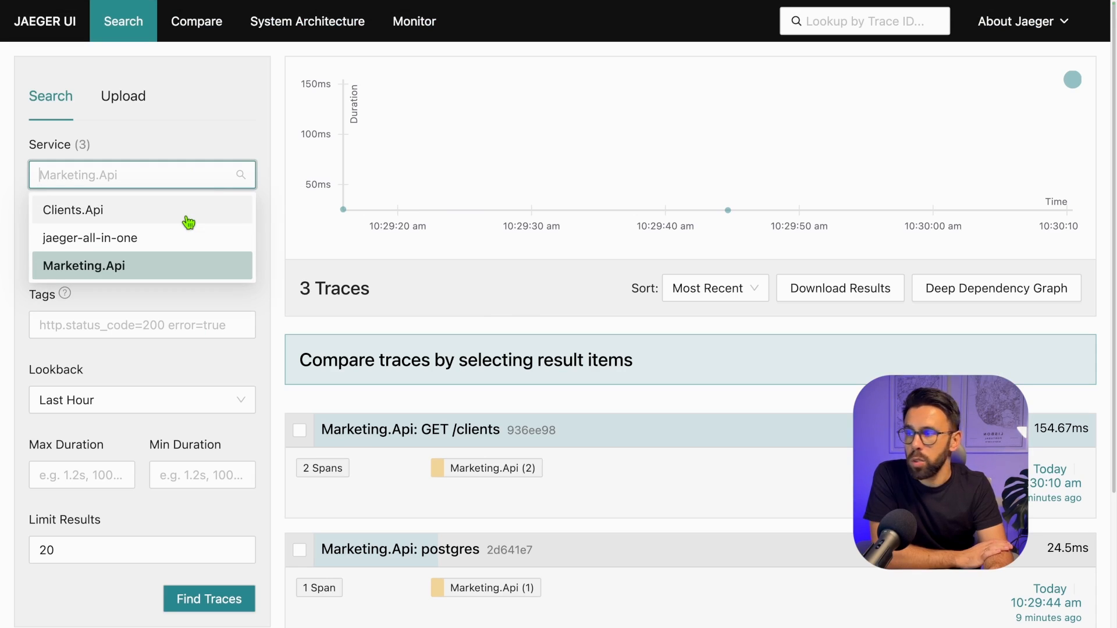
Select Clients.Api in Jaeger and scroll to the newest four-span POST /clients trace.
{"action": "left_click", "coordinate": [74, 209]}
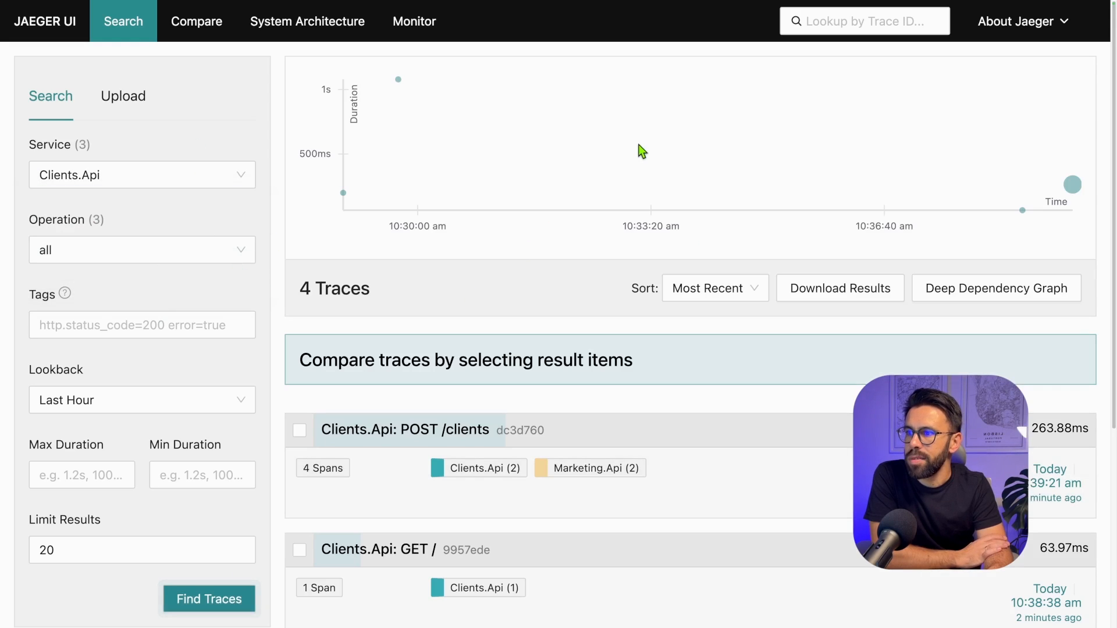
{"action": "scroll", "scroll_direction": "down", "scroll_amount": 3}
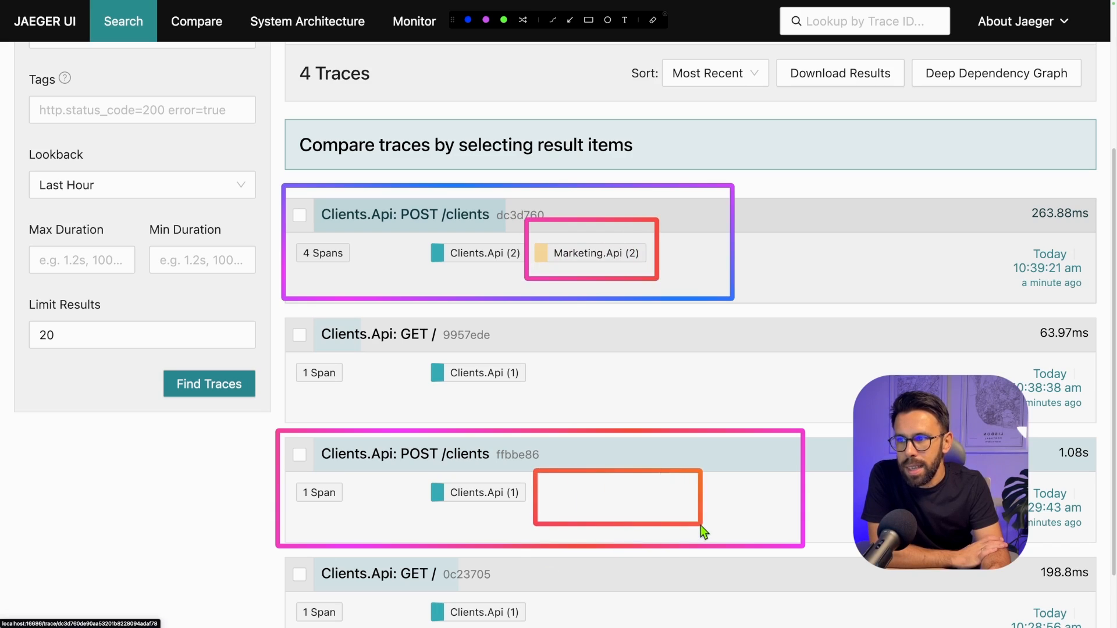
{"action": "mouse_move", "coordinate": [356, 531]}
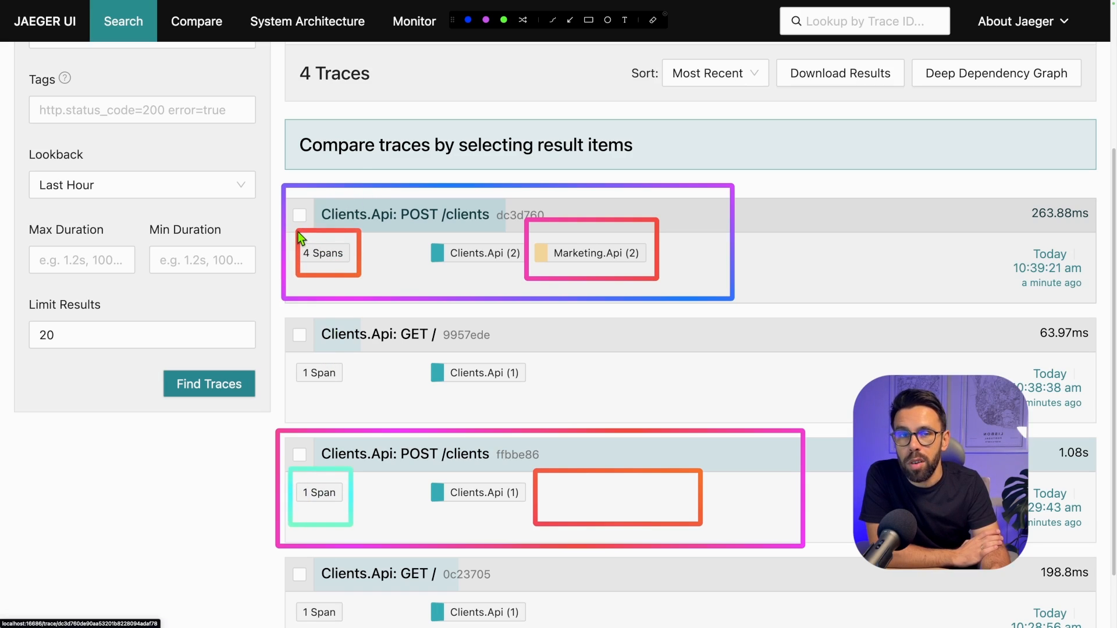
Open the four-span POST /clients trace to view its publish, process and database spans.
{"action": "left_click", "coordinate": [406, 214]}
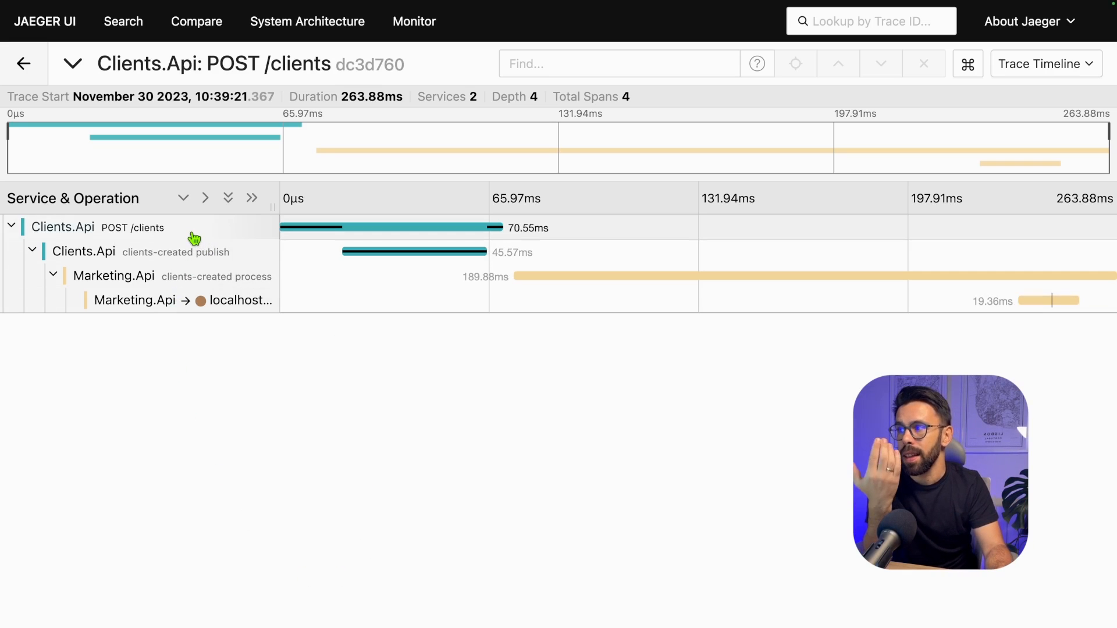
{"action": "mouse_move", "coordinate": [139, 240]}
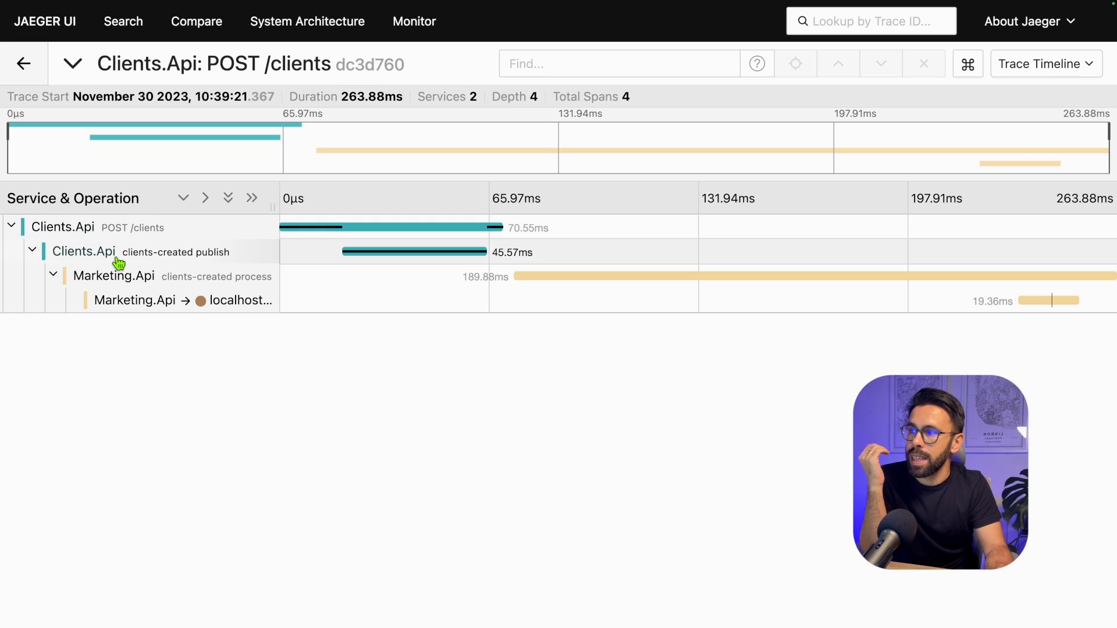
{"action": "mouse_move", "coordinate": [235, 259]}
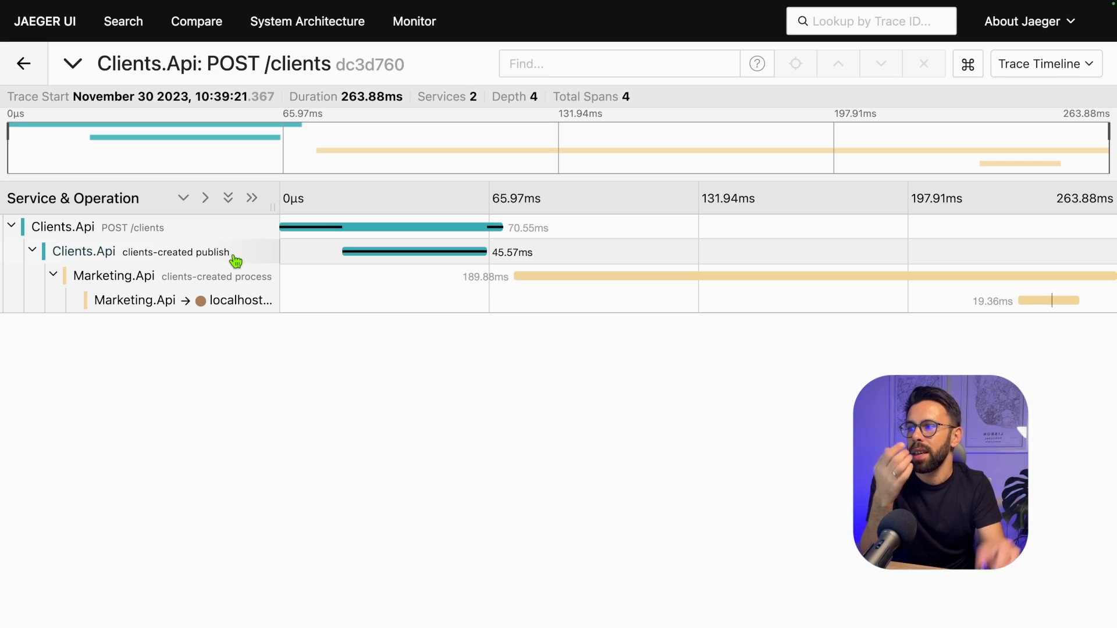
{"action": "mouse_move", "coordinate": [202, 261]}
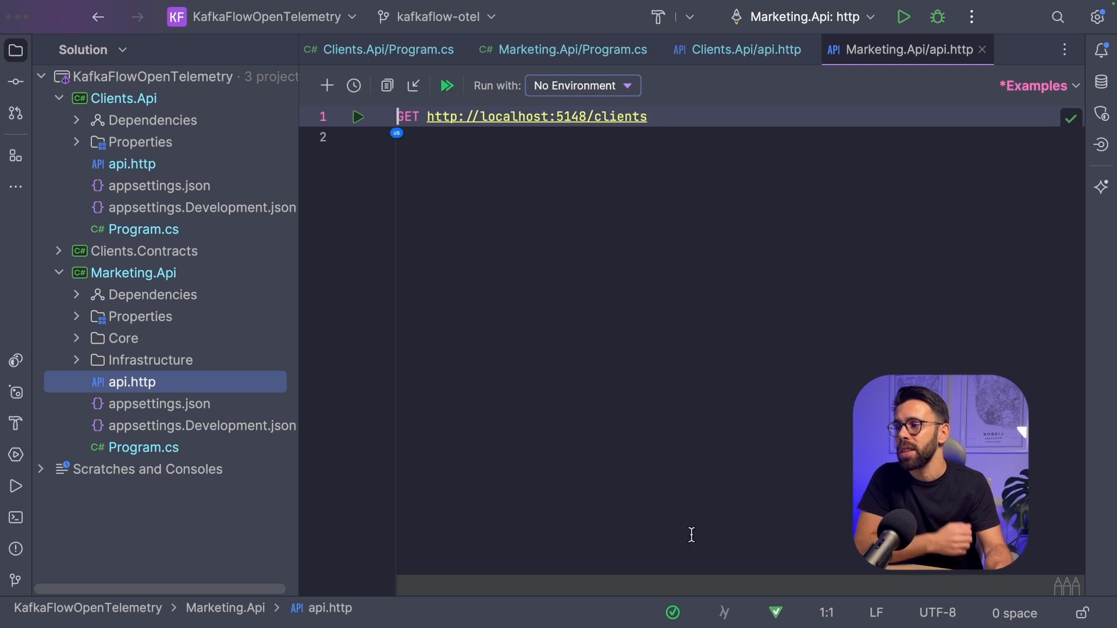
Show Marketing.Api's Program.cs with its KafkaFlow consumer and AddOpenTelemetry configuration.
{"action": "left_click", "coordinate": [572, 49]}
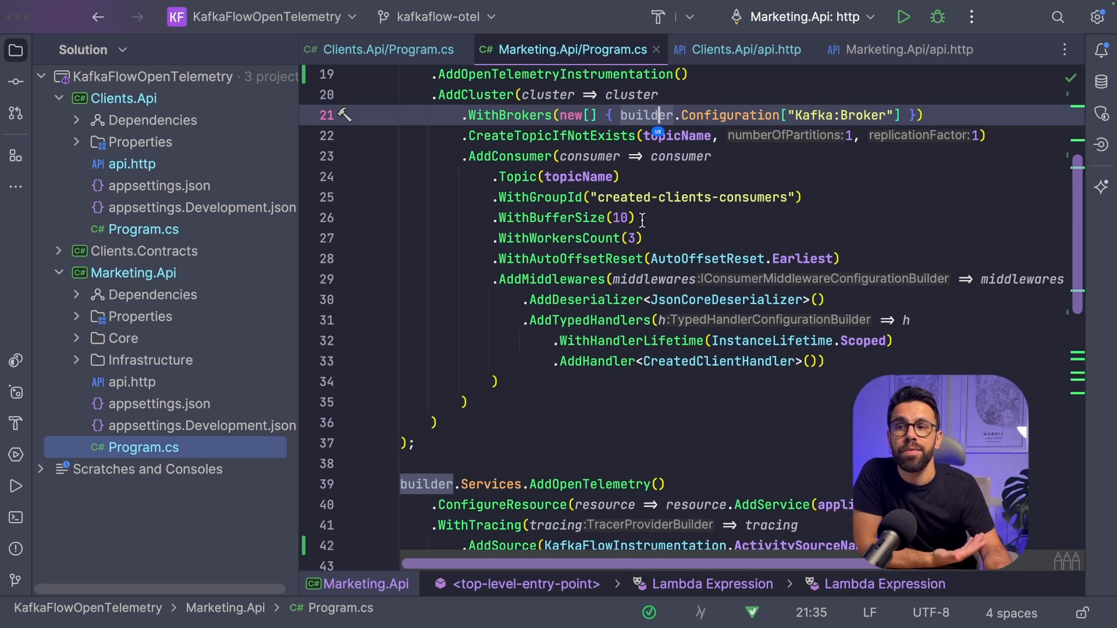
{"action": "mouse_move", "coordinate": [596, 171]}
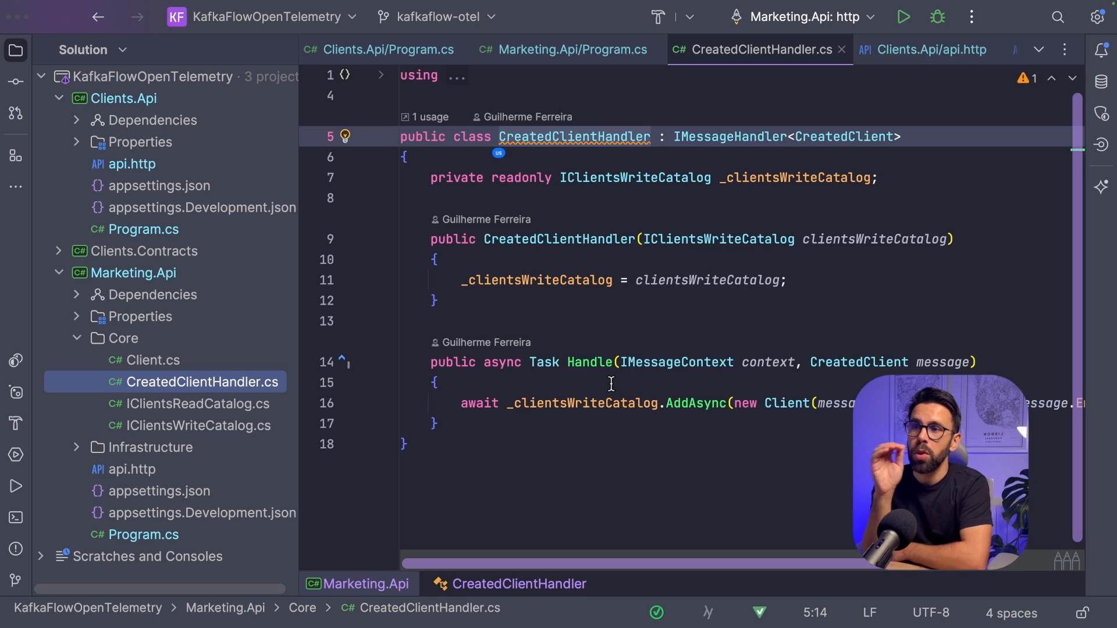
Name the new directory under Marketing.Api's Core folder 'Telemetry'.
{"action": "type", "text": "Telemetry"}
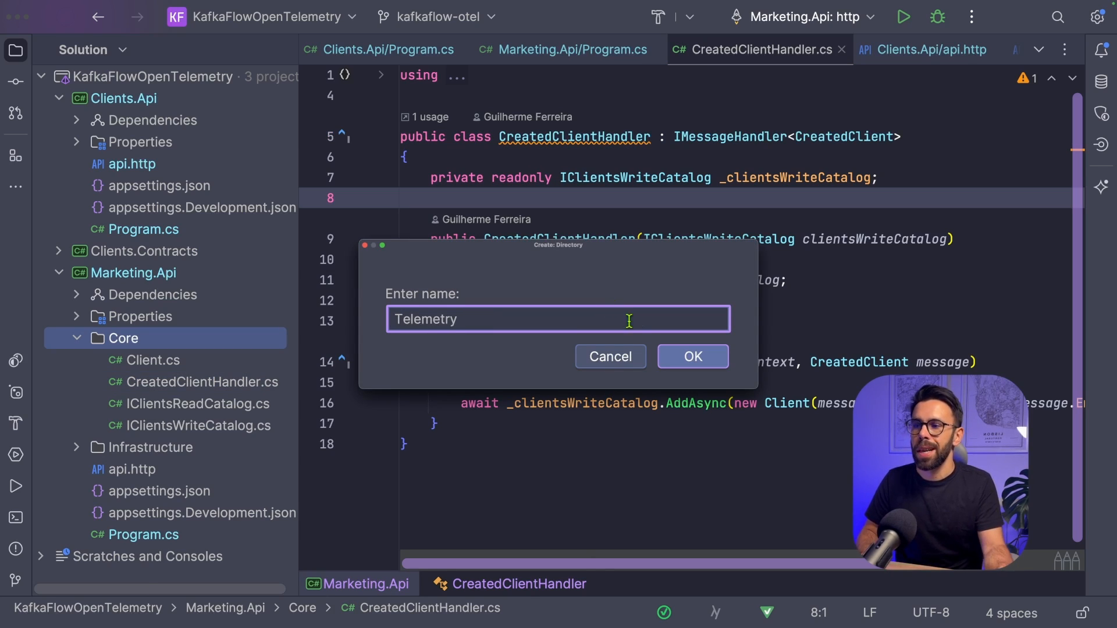
Add a static MarketingInstrumentation class in Core/Telemetry with a static readonly ActivitySource 'Marketing.Core'.
{"action": "left_click", "coordinate": [691, 356]}
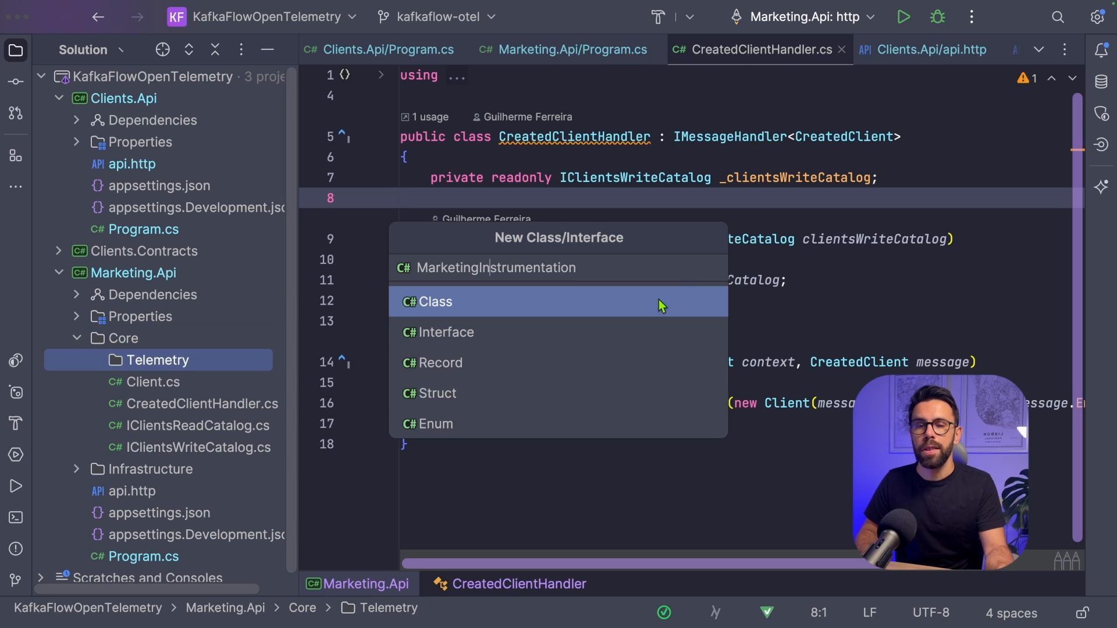
{"action": "left_click", "coordinate": [435, 302]}
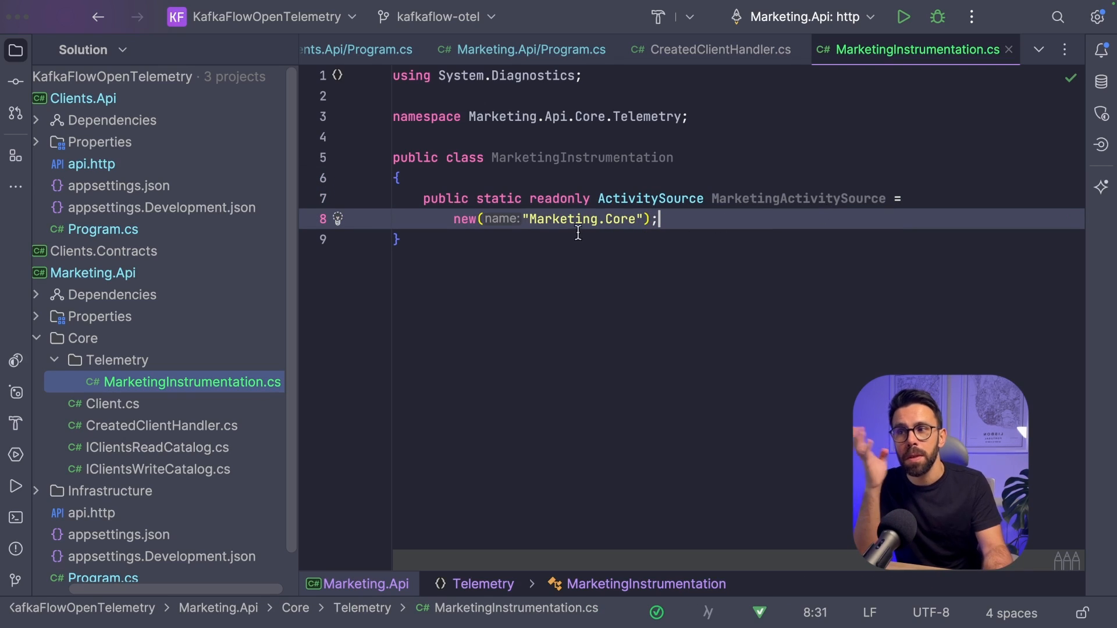
{"action": "double_click", "coordinate": [561, 218]}
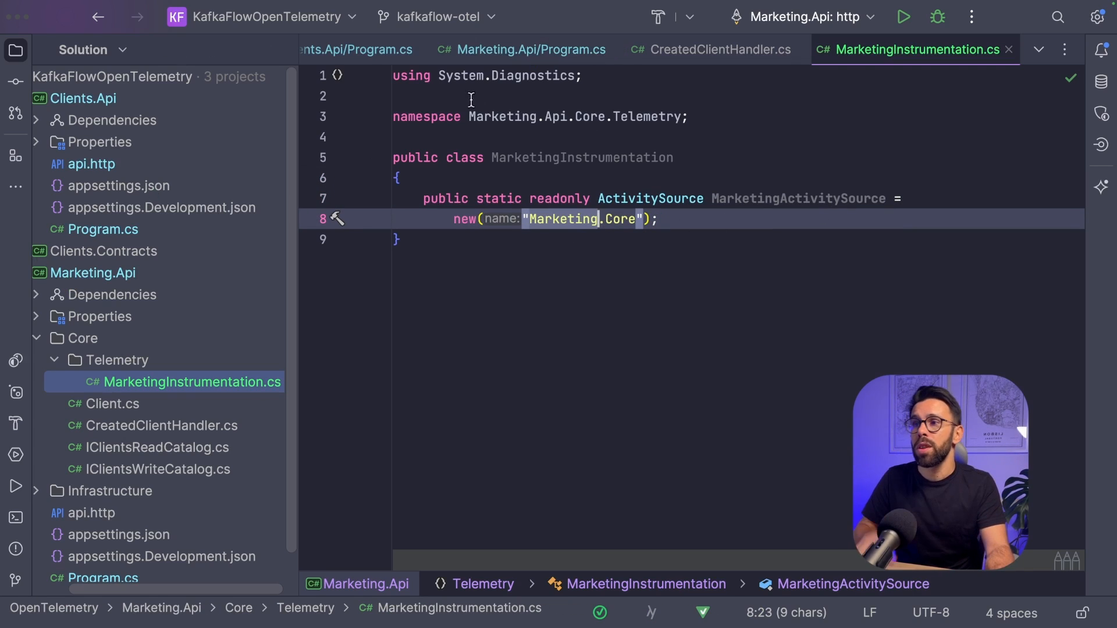
{"action": "type", "text": "stat"}
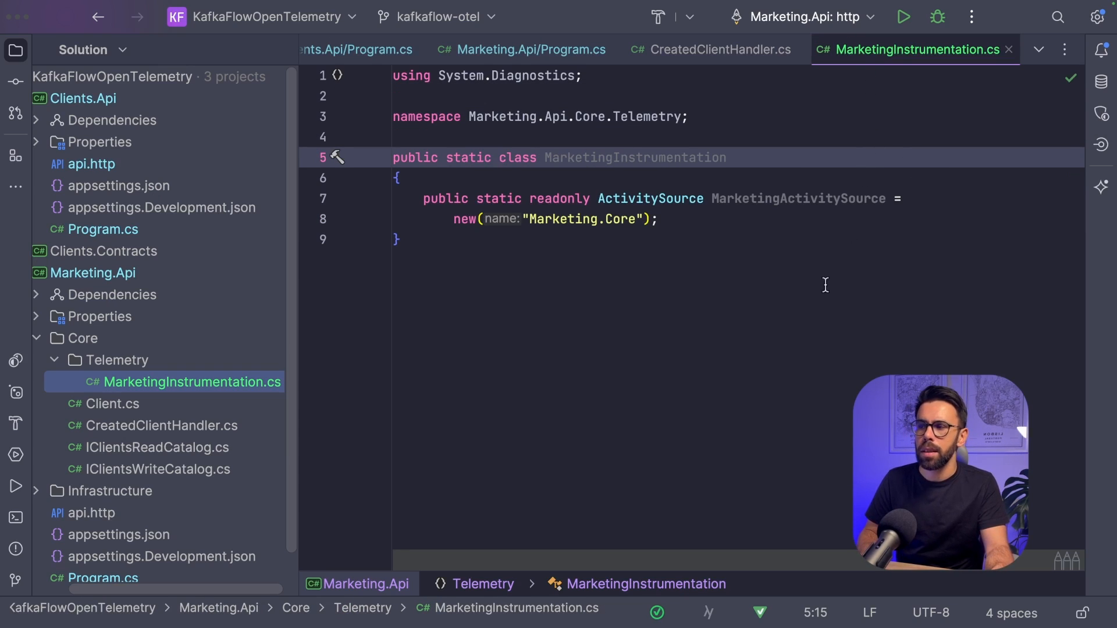
{"action": "left_click", "coordinate": [719, 49]}
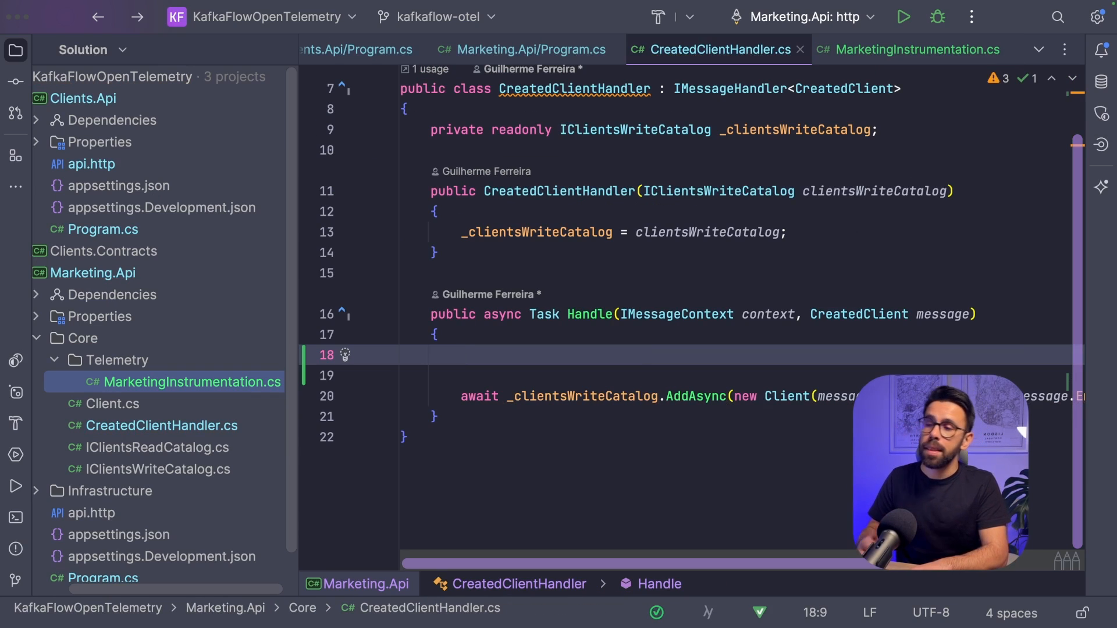
In Handle, start an activity from MarketingActivitySource and tag it client.id with message.Id.
{"action": "type", "text": "using var actib"}
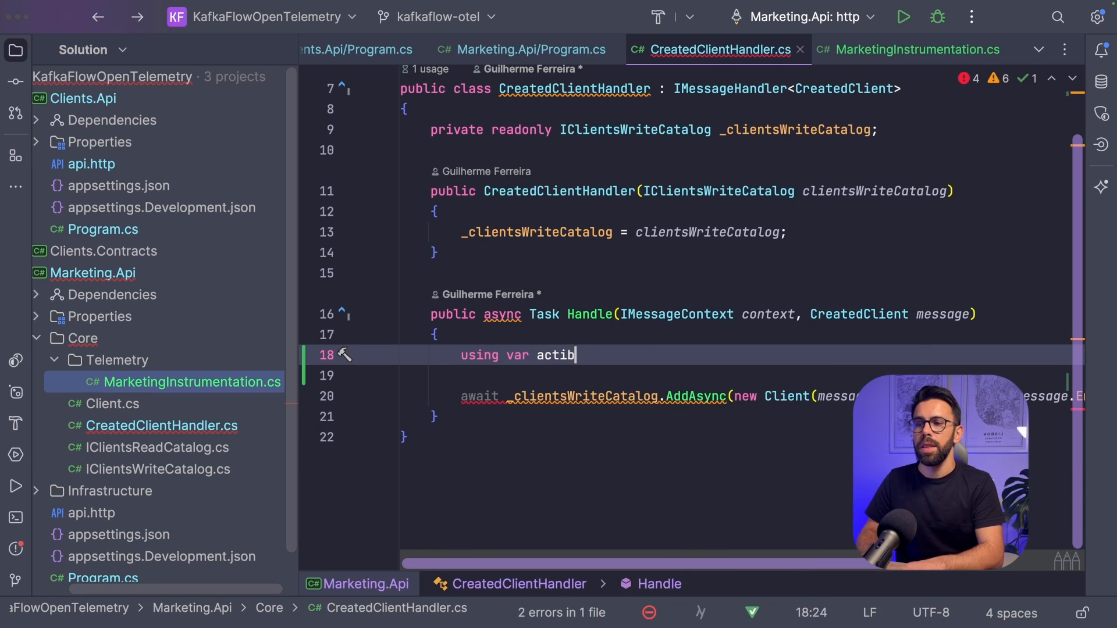
{"action": "type", "text": "vity = MarketingInstrumentation.MarketingActivitySource.StartActivity();"}
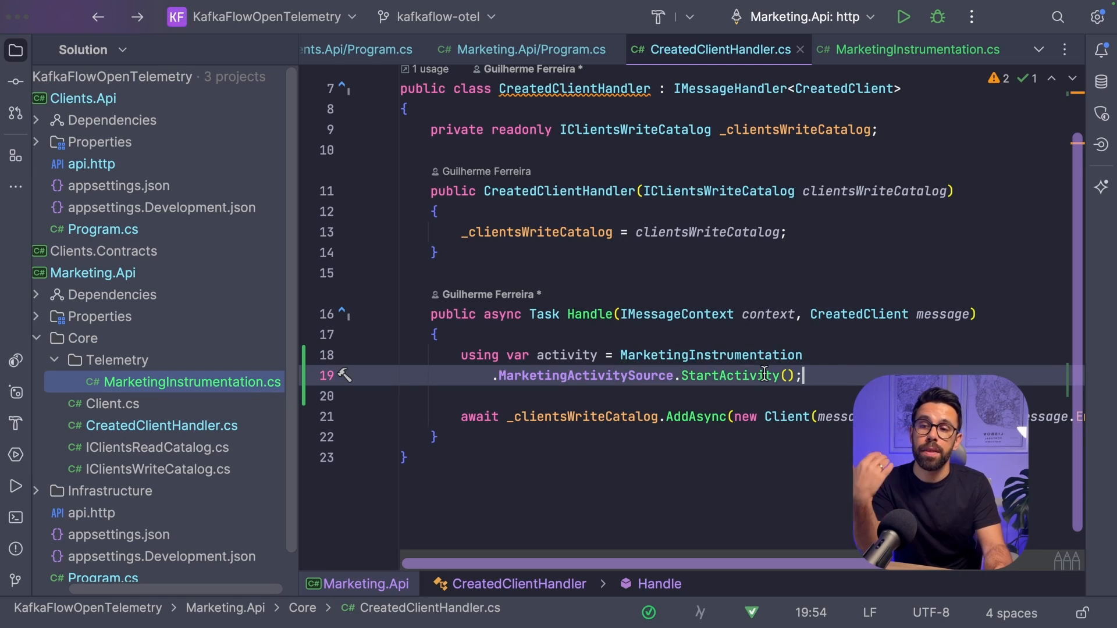
{"action": "type", "text": "activity.SetTag(\"client.id\","}
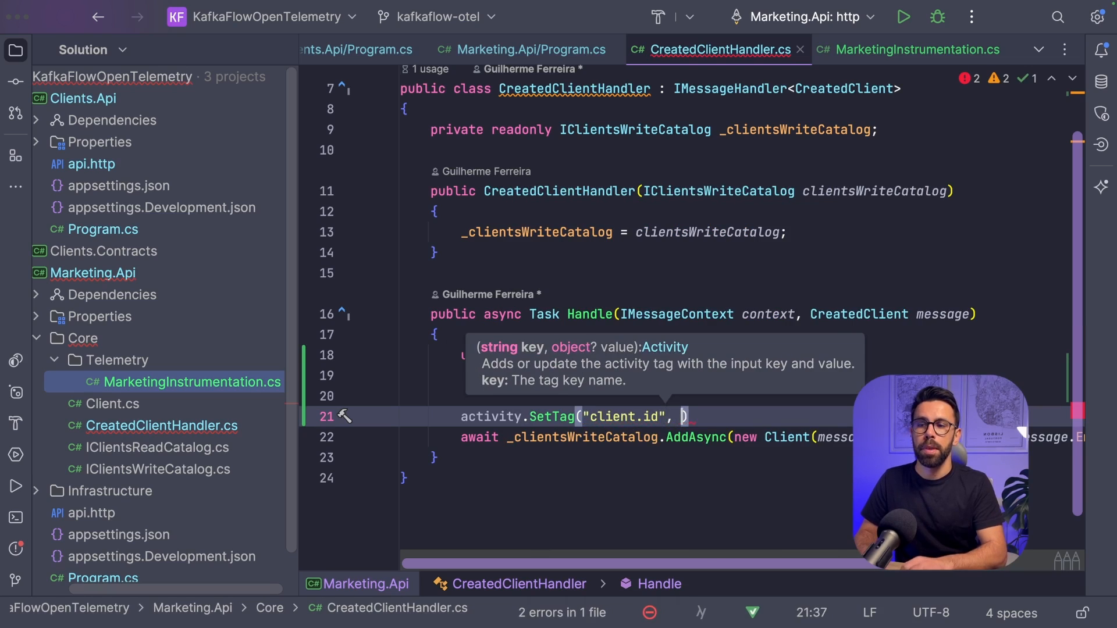
{"action": "type", "text": "message.Id"}
{"action": "type", "text": "if ("}
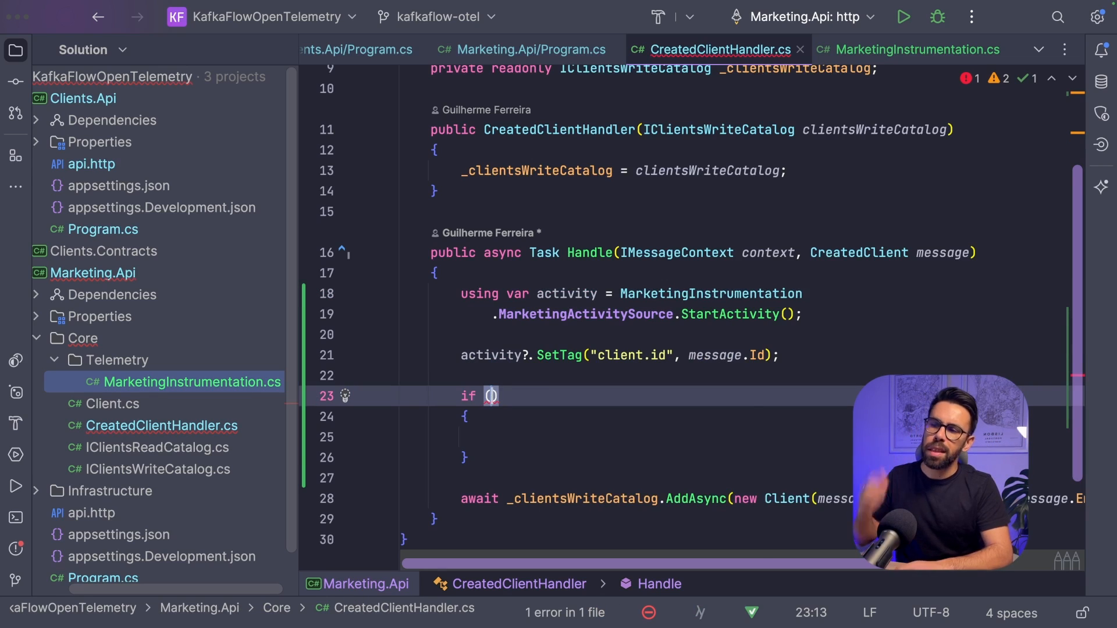
Throw InvalidDataException("Invalid name") in Handle when message.Name.Length < 2.
{"action": "type", "text": "message"}
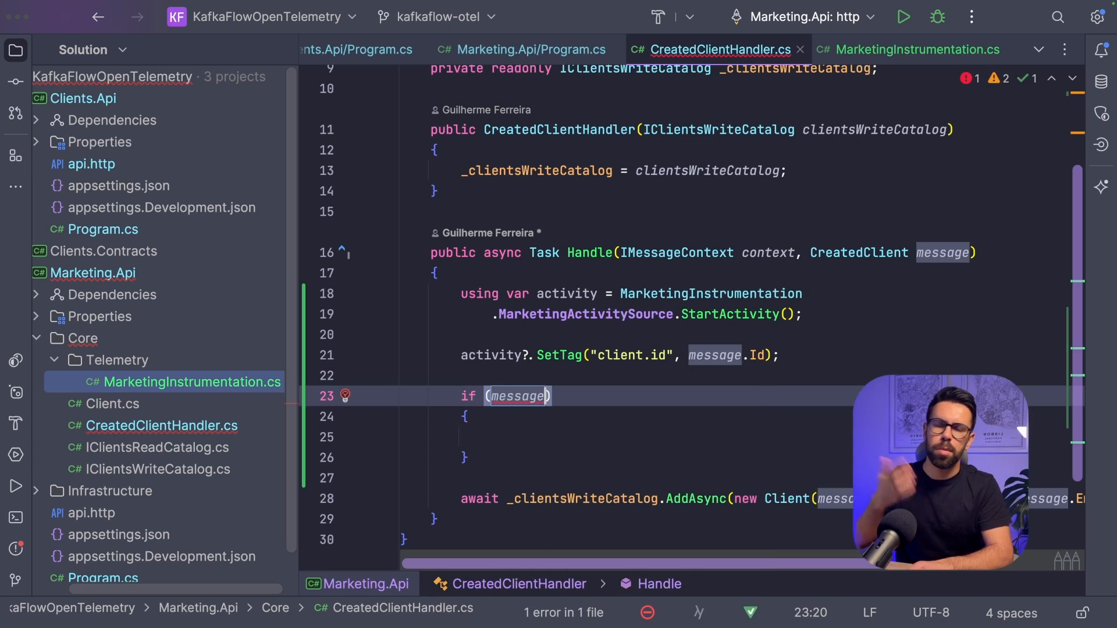
{"action": "type", "text": ".Name."}
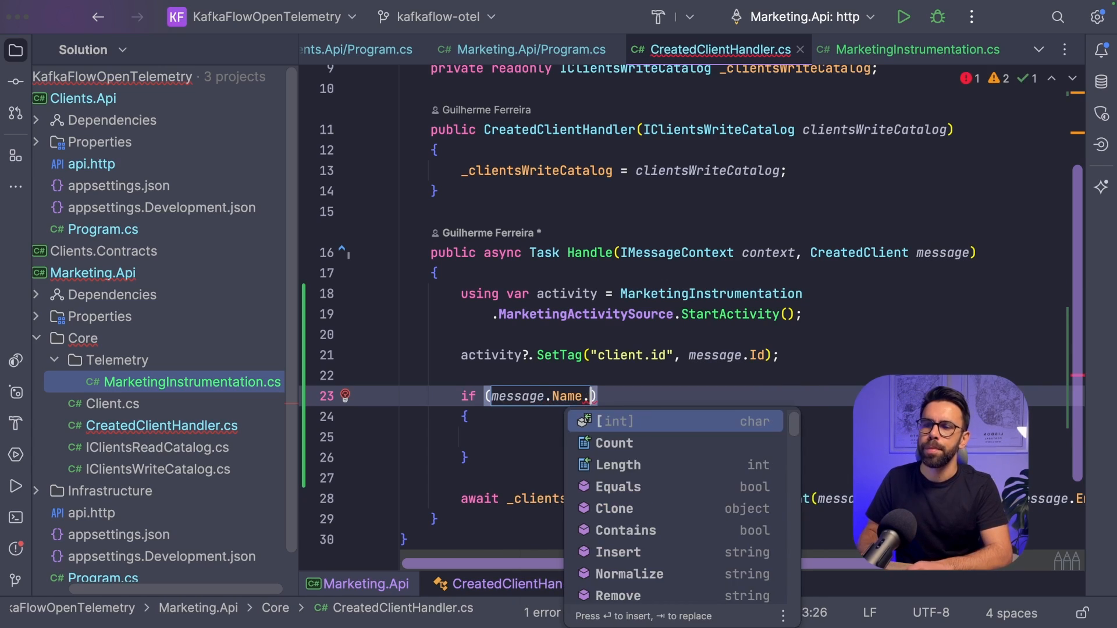
{"action": "type", "text": "Length < 2"}
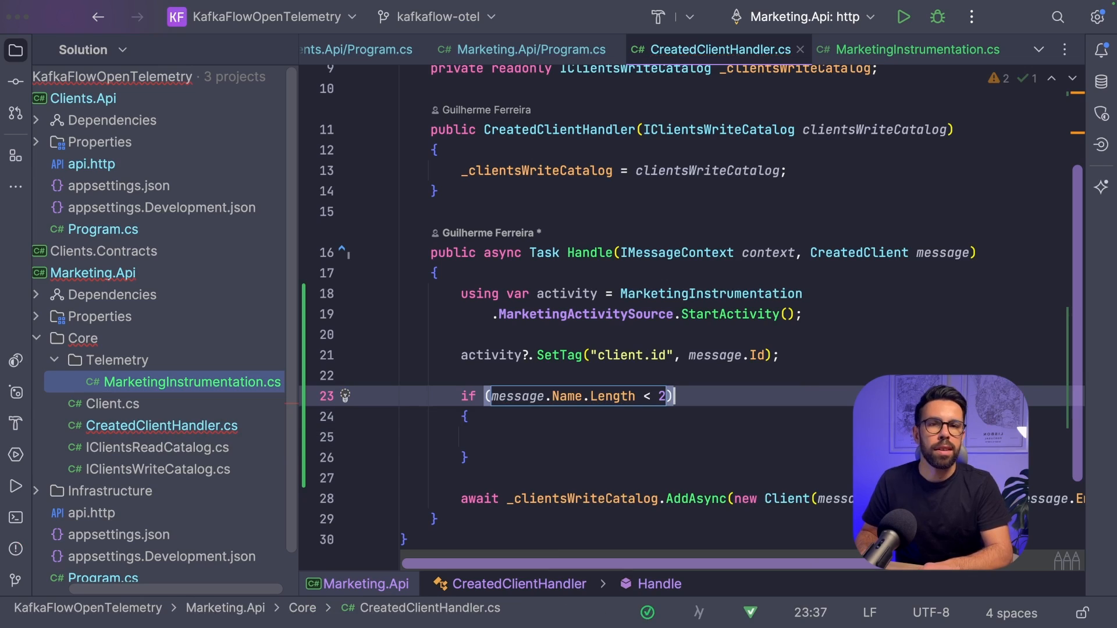
{"action": "type", "text": "throw new"}
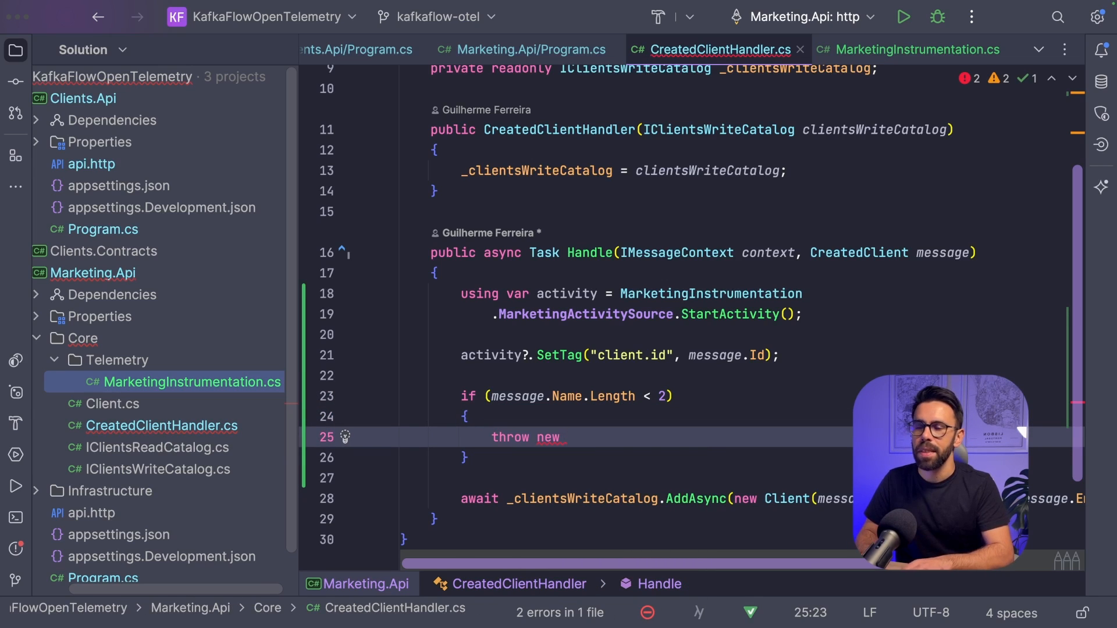
{"action": "type", "text": "InvalidDataException(\""}
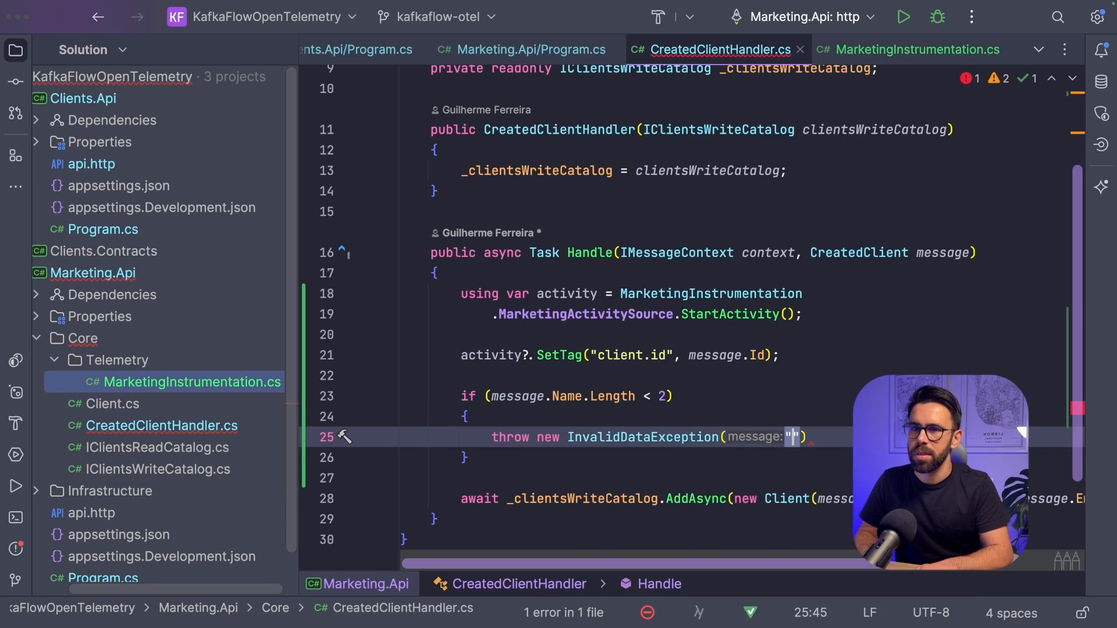
{"action": "type", "text": "Invalid"}
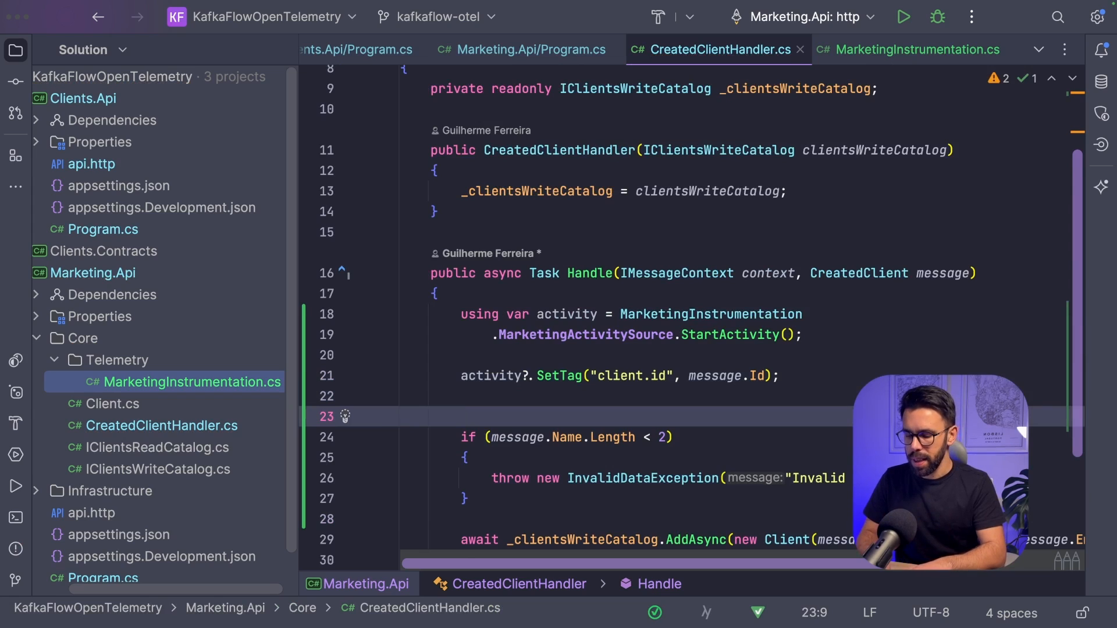
Surround Handle's body with try/catch calling activity.RecordException(exception) before rethrowing.
{"action": "type", "text": "try"}
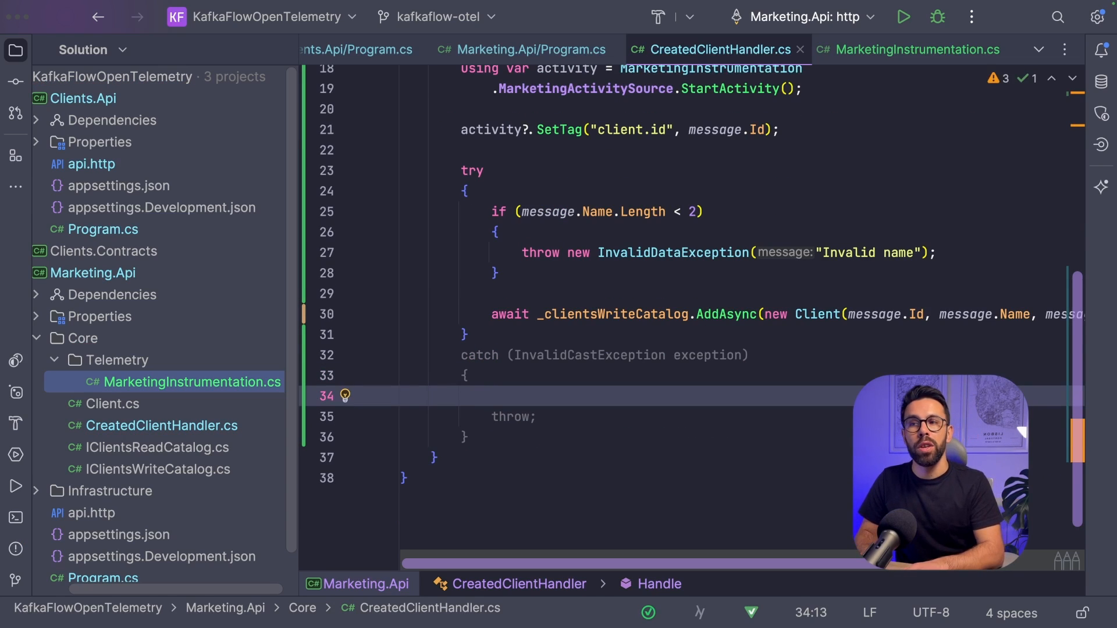
{"action": "type", "text": "activity/"}
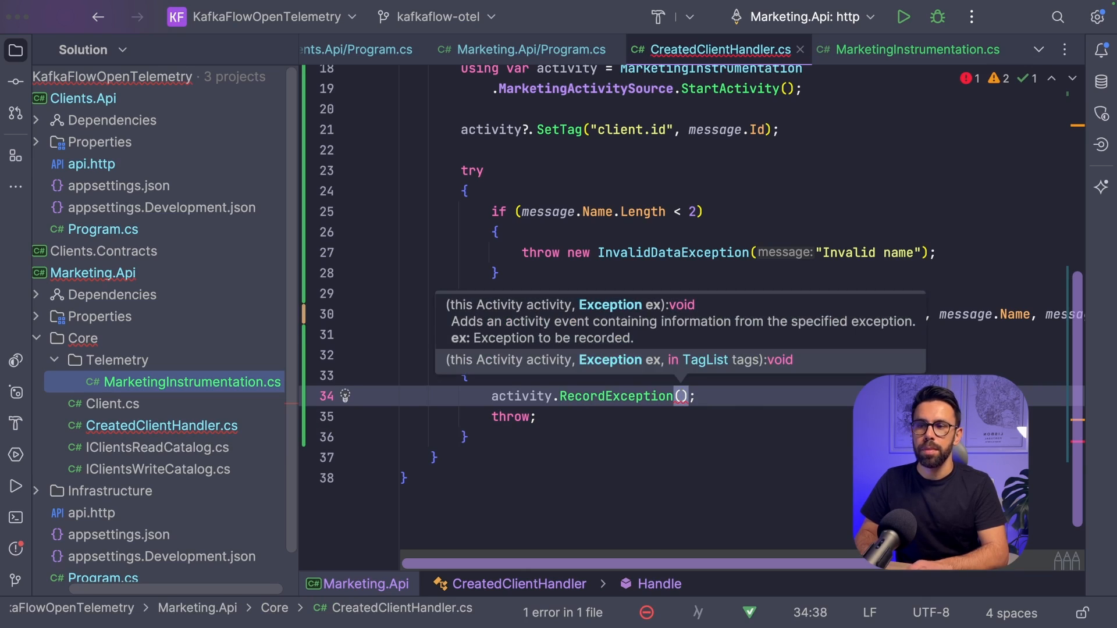
{"action": "type", "text": "exception"}
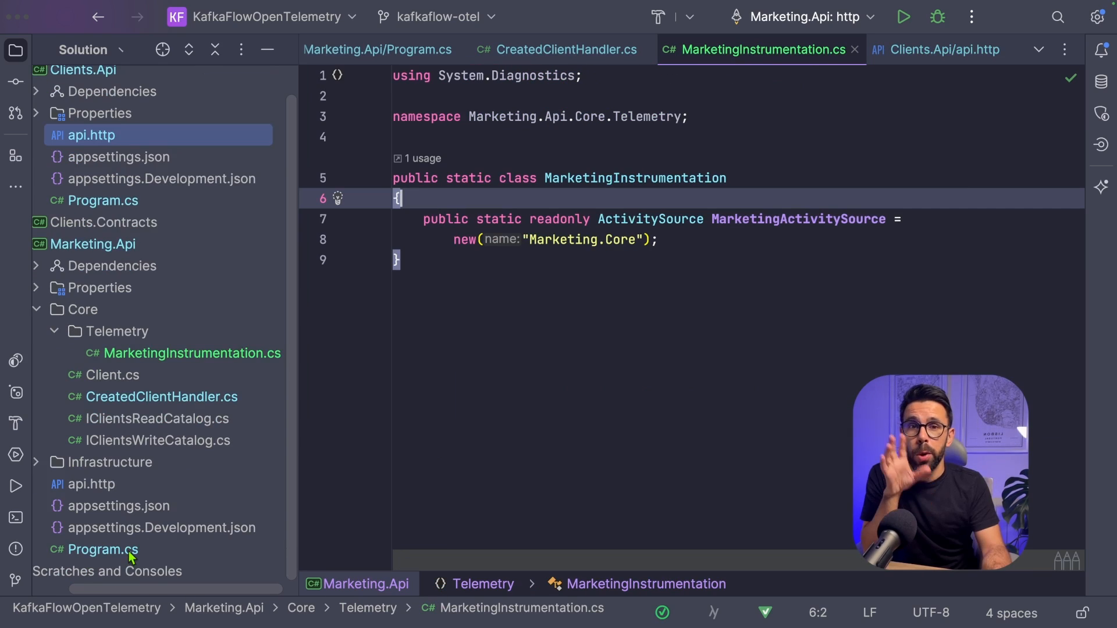
Add the Marketing.Core source as a second AddSource argument in Marketing.Api's WithTracing.
{"action": "left_click", "coordinate": [102, 549]}
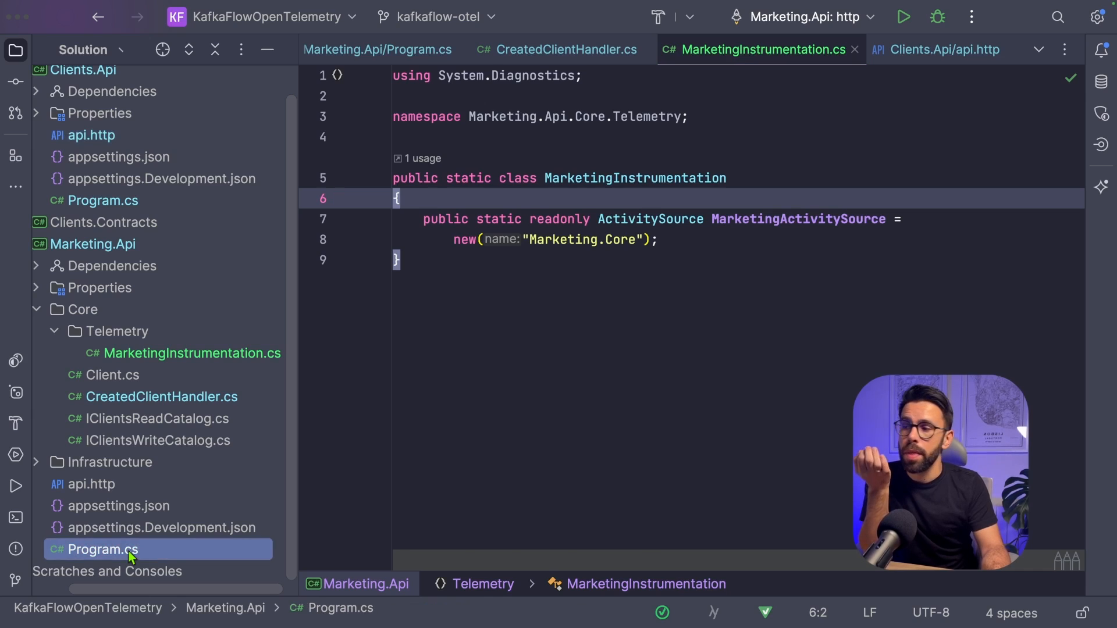
{"action": "left_click", "coordinate": [378, 48]}
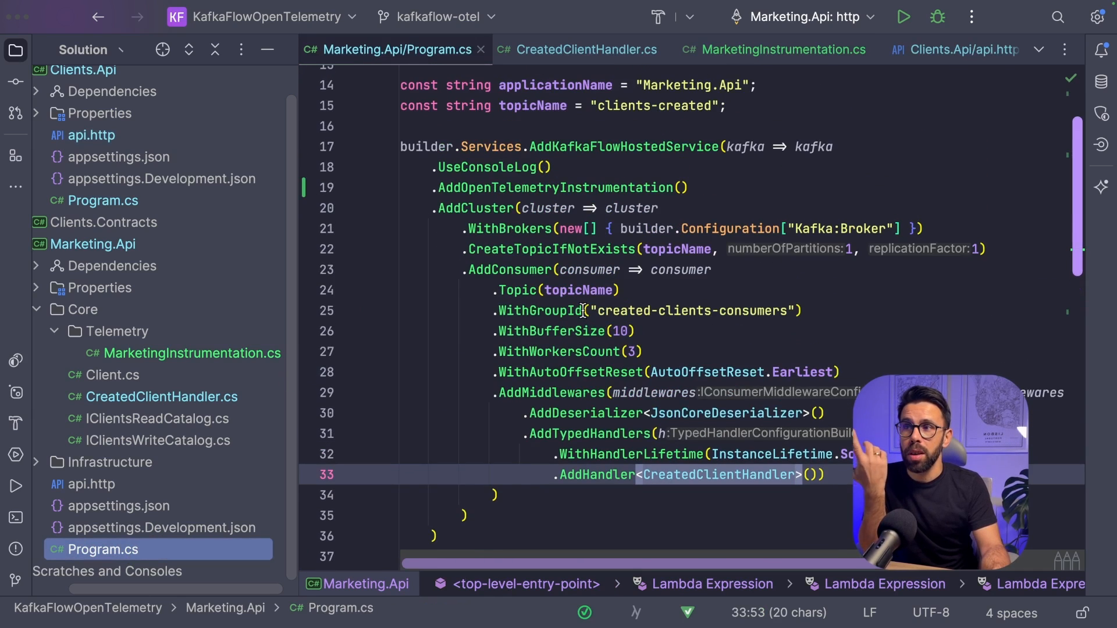
{"action": "scroll", "scroll_direction": "down", "scroll_amount": 3}
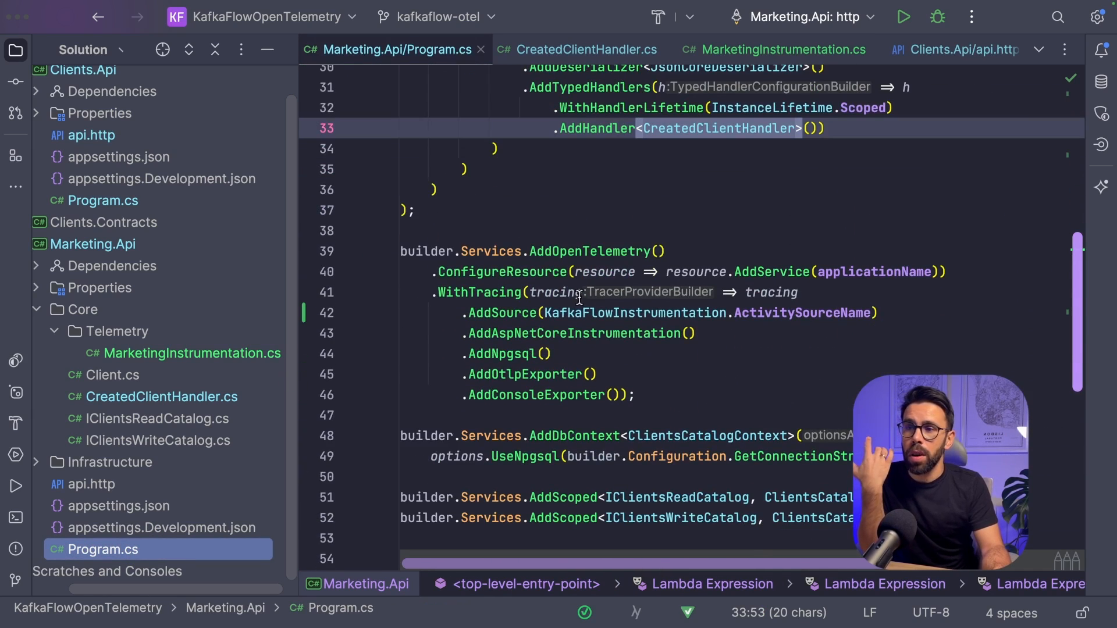
{"action": "scroll", "scroll_direction": "down", "scroll_amount": 3}
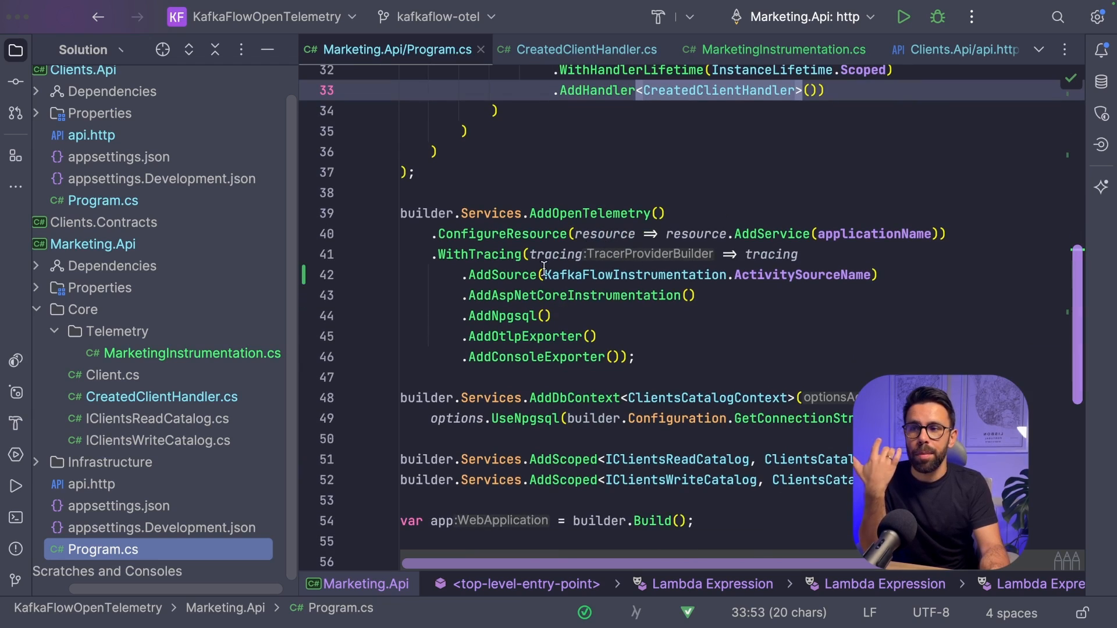
{"action": "type", "text": "."}
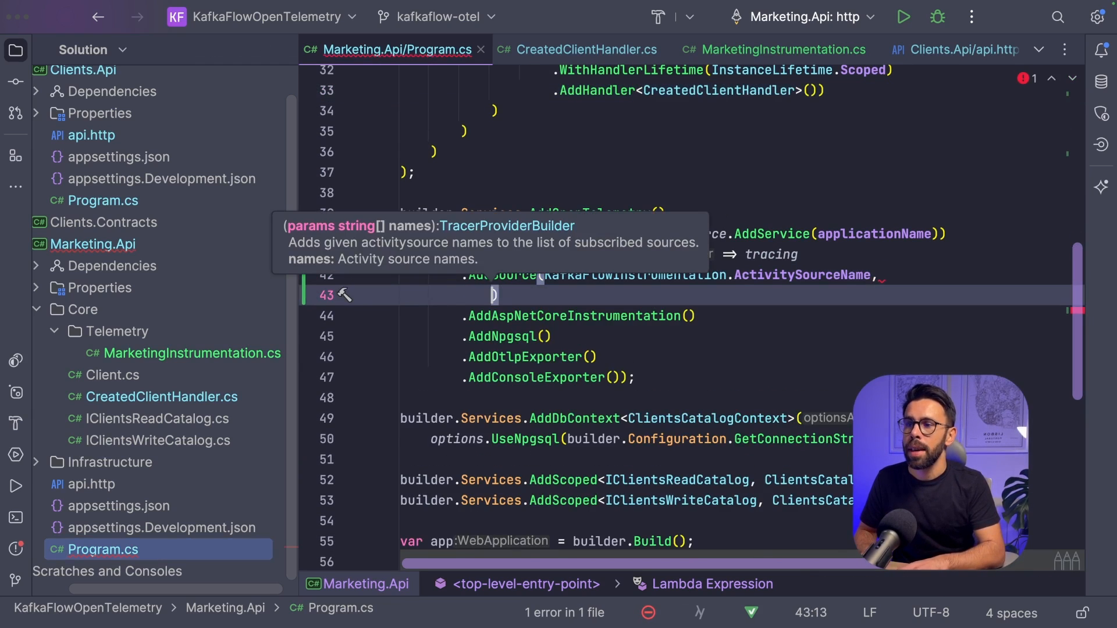
{"action": "type", "text": "Marketing.Api"}
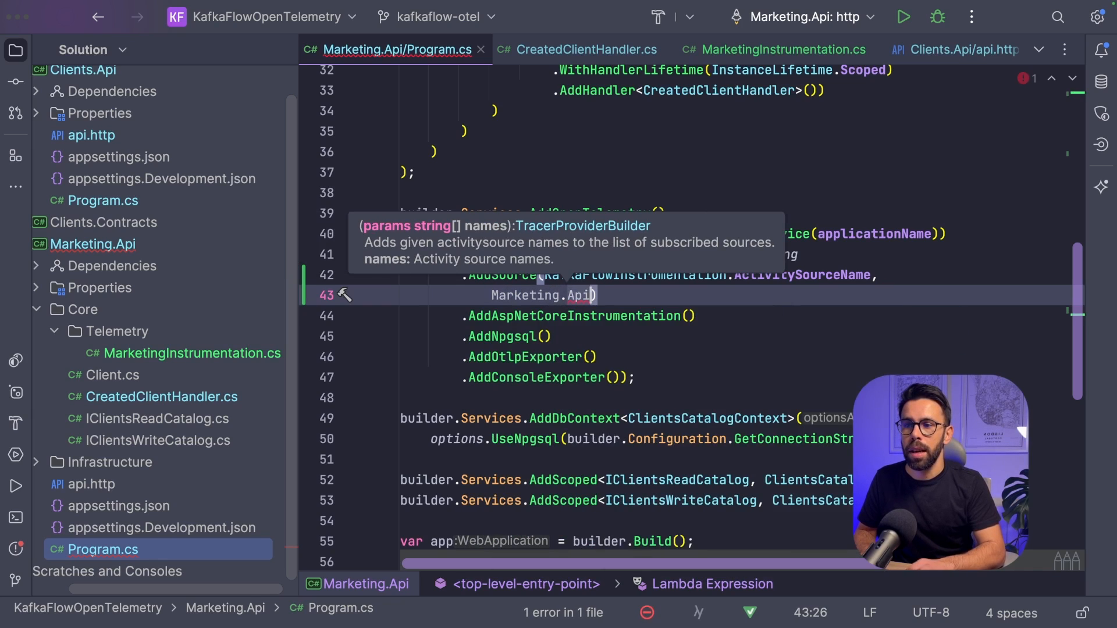
{"action": "type", "text": "Core.I"}
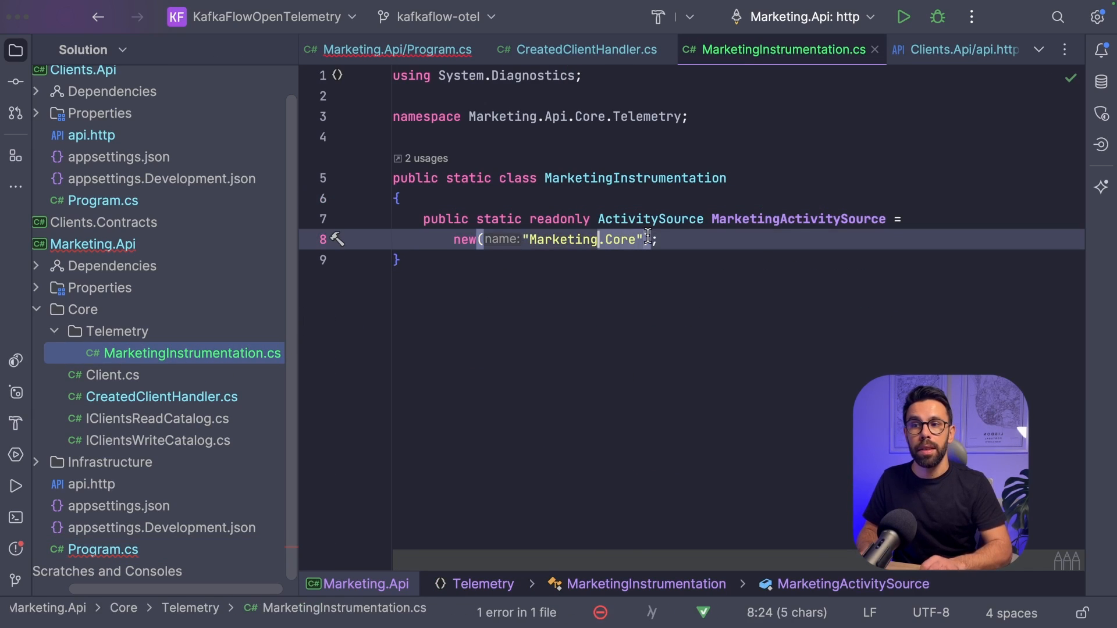
Extract 'Marketing.Core' into public MarketingActivitySourceName and send the POST /clients request (201 Created).
{"action": "left_click", "coordinate": [336, 238]}
{"action": "type", "text": "ActivitySourceName"}
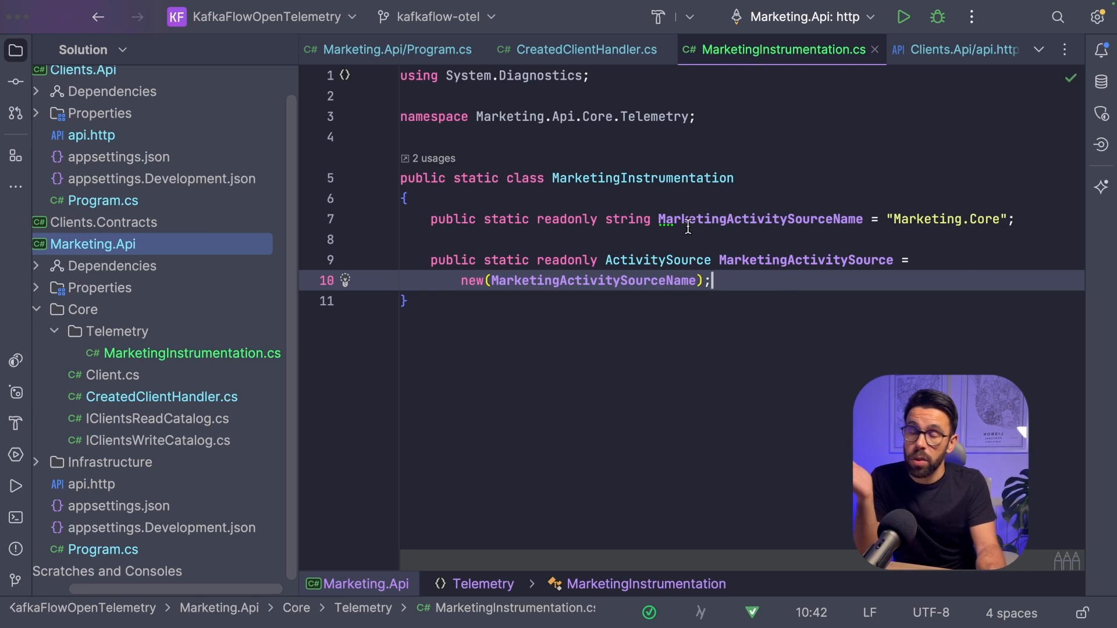
{"action": "mouse_move", "coordinate": [750, 453]}
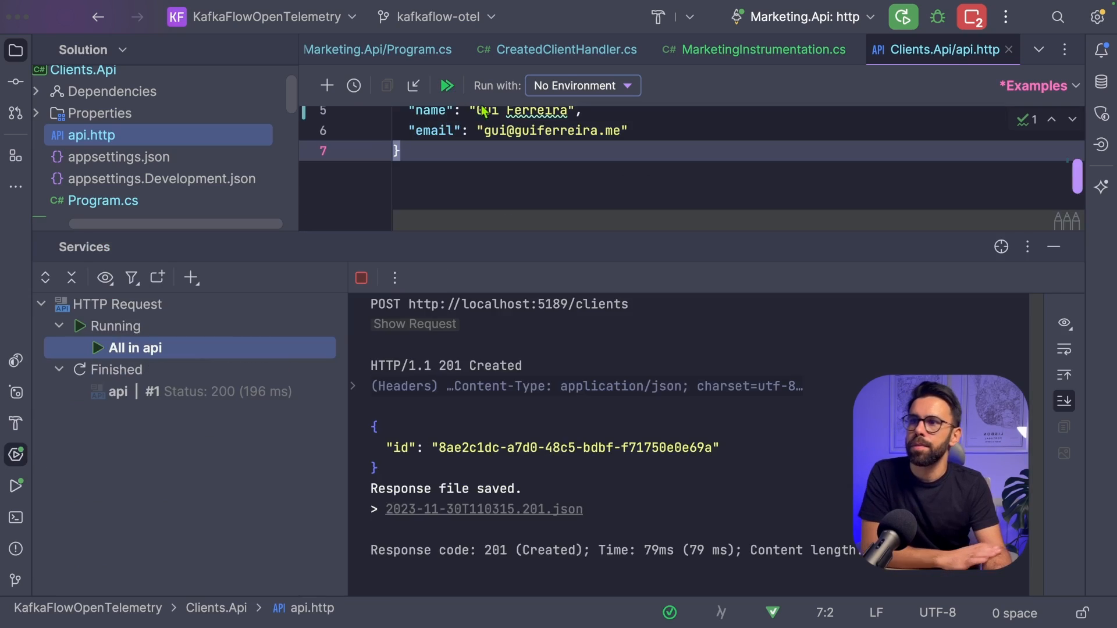
{"action": "left_click", "coordinate": [209, 330]}
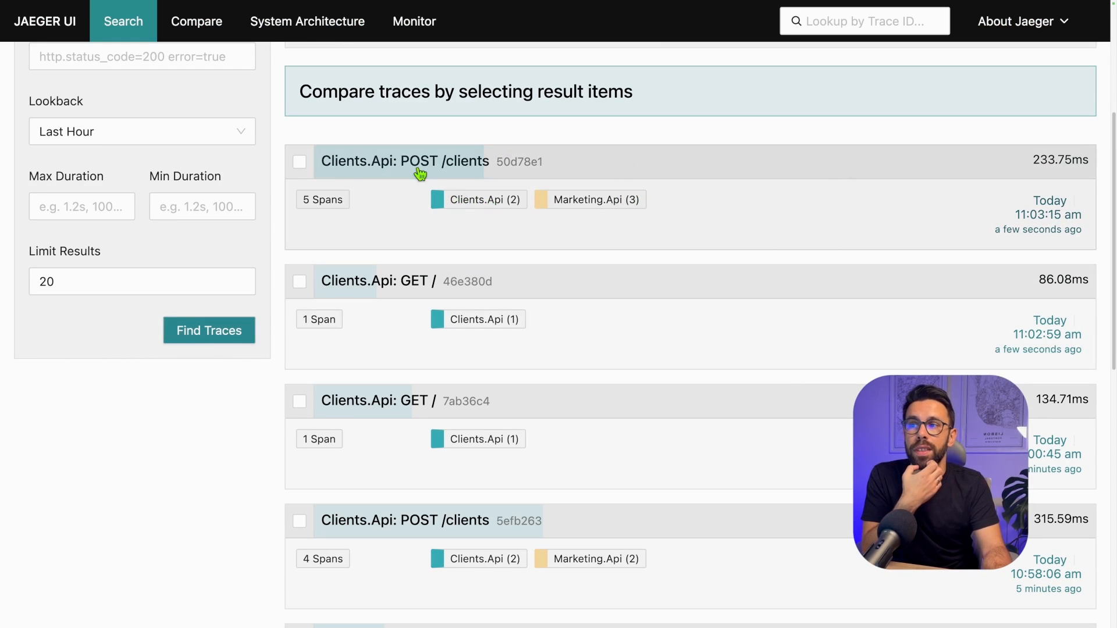
{"action": "mouse_move", "coordinate": [1009, 235]}
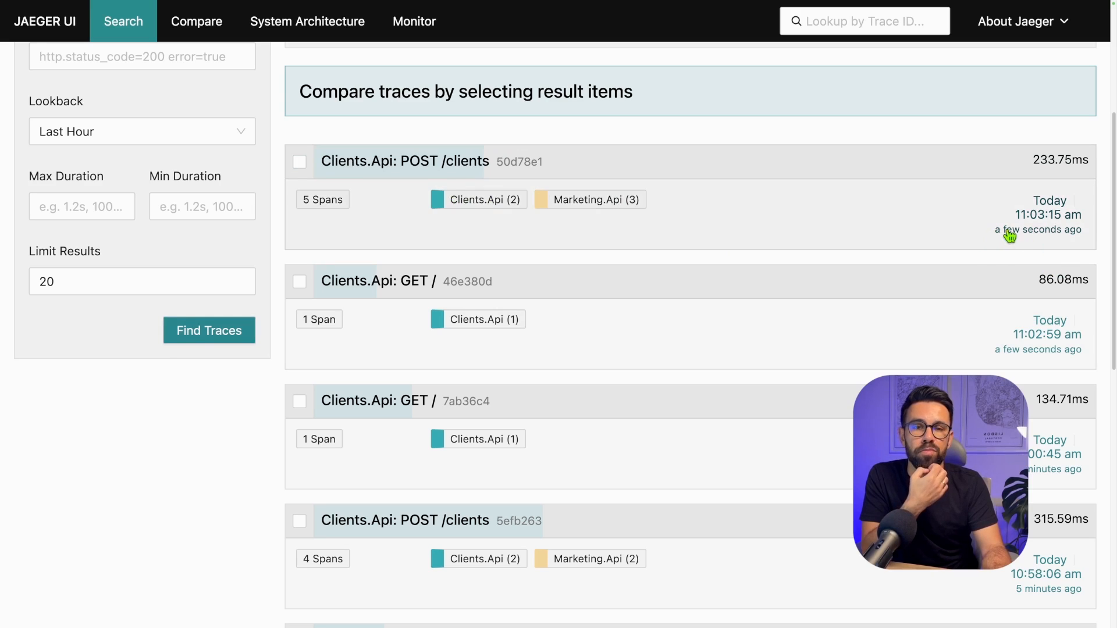
Open the newest POST /clients trace and expand the Marketing.Api Handle span's tags.
{"action": "left_click", "coordinate": [403, 161]}
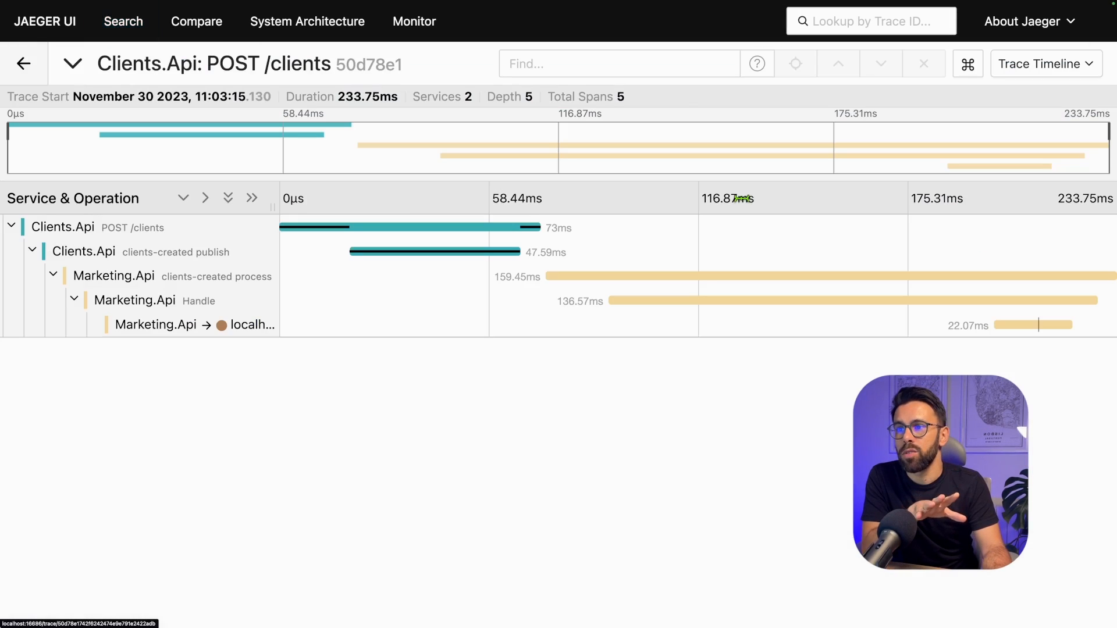
{"action": "mouse_move", "coordinate": [217, 430]}
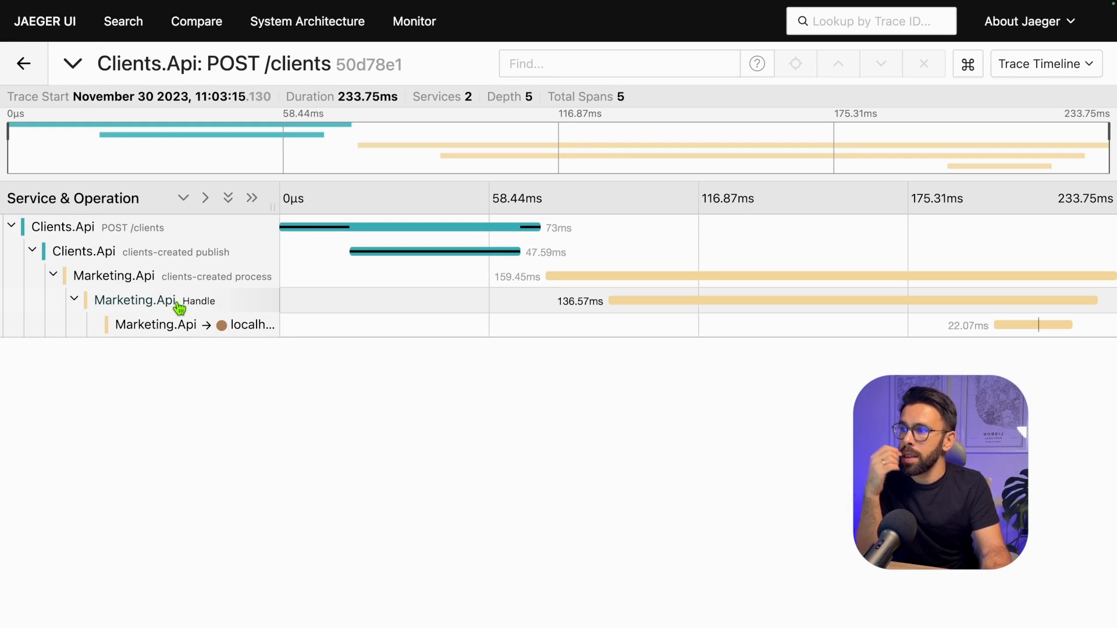
{"action": "left_click", "coordinate": [153, 301]}
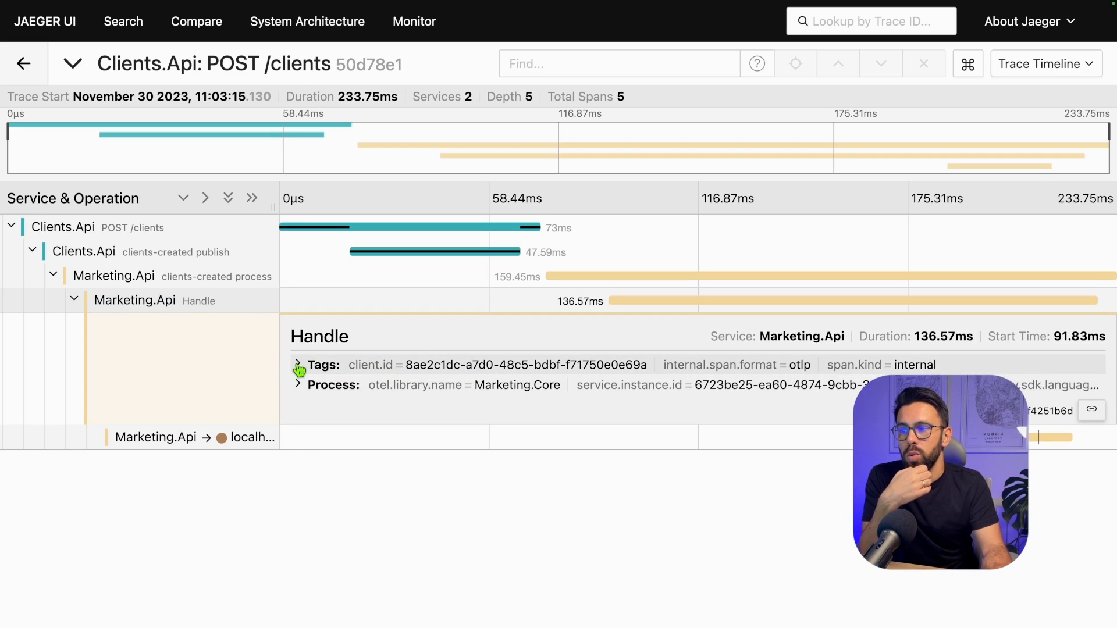
{"action": "left_click", "coordinate": [297, 365]}
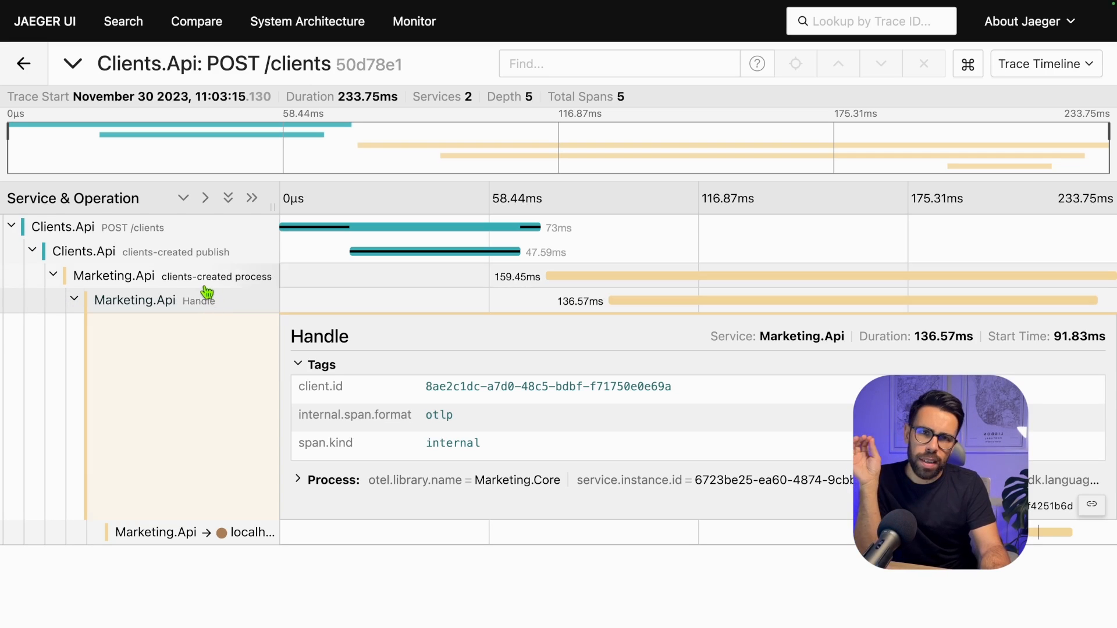
{"action": "mouse_move", "coordinate": [277, 280]}
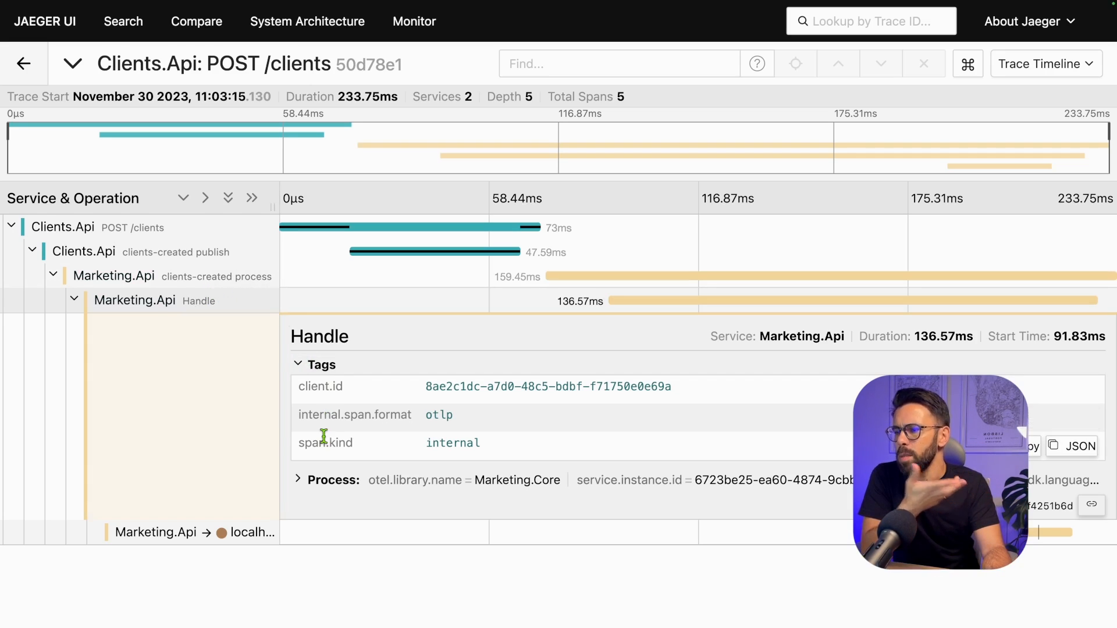
{"action": "mouse_move", "coordinate": [536, 408]}
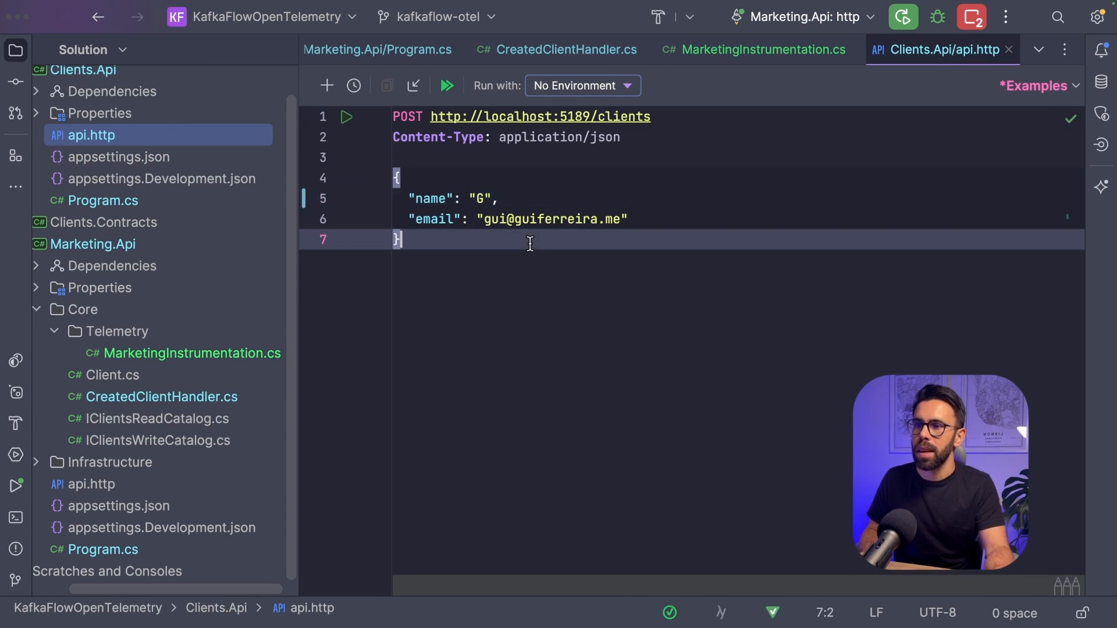
Send the POST /clients request with the one-letter client name 'G'.
{"action": "left_click", "coordinate": [446, 85]}
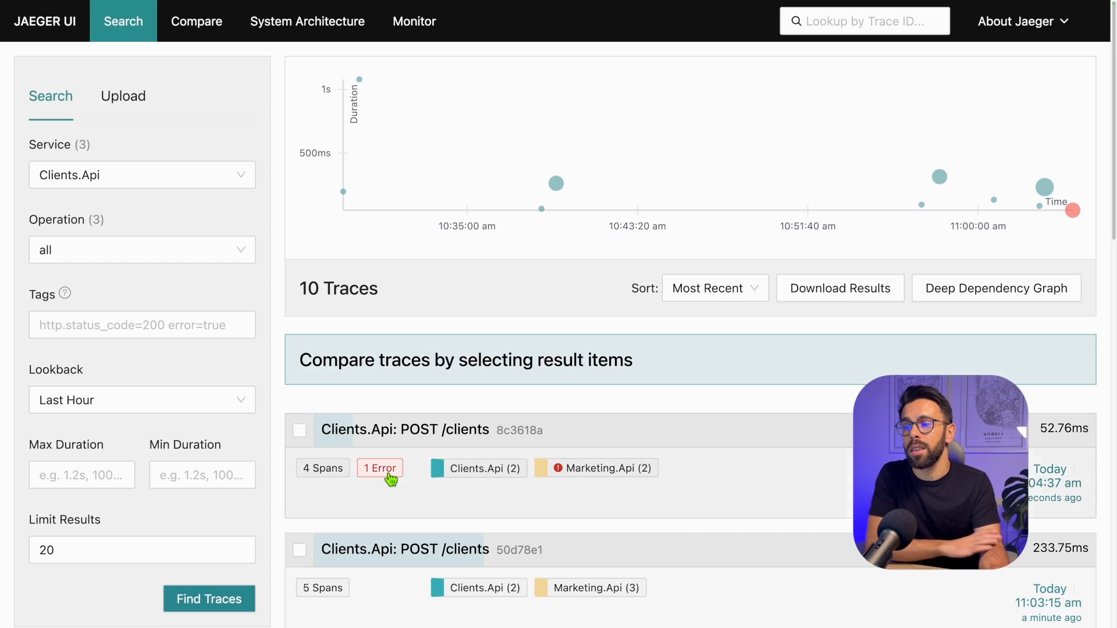
Open the 1-error trace and expand its Marketing.Api clients-created process span showing error=true.
{"action": "left_click", "coordinate": [404, 430]}
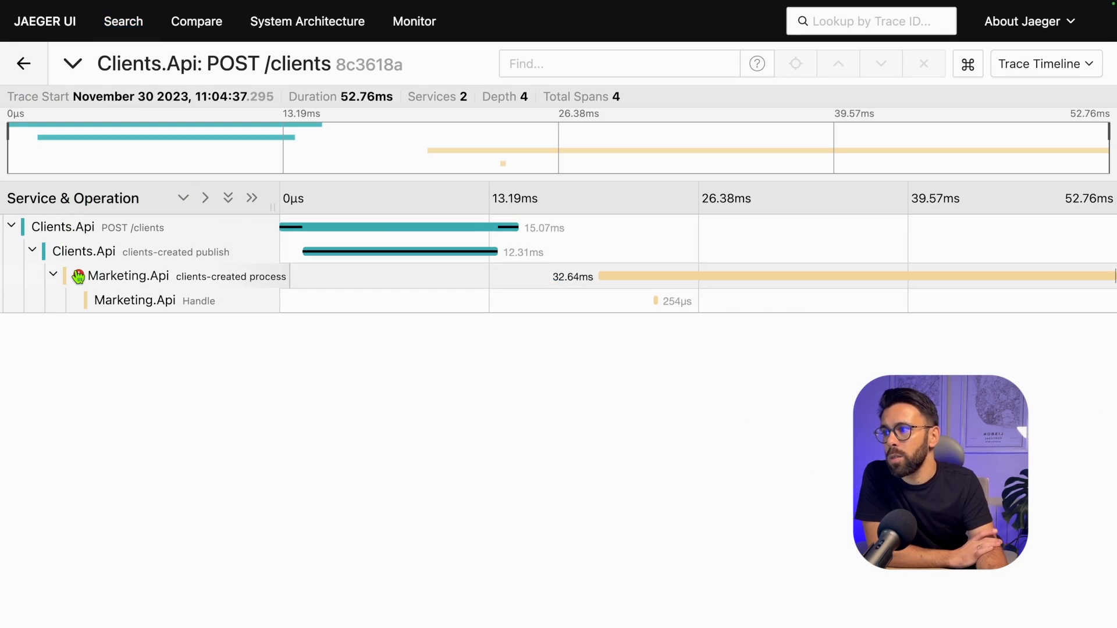
{"action": "left_click", "coordinate": [128, 276]}
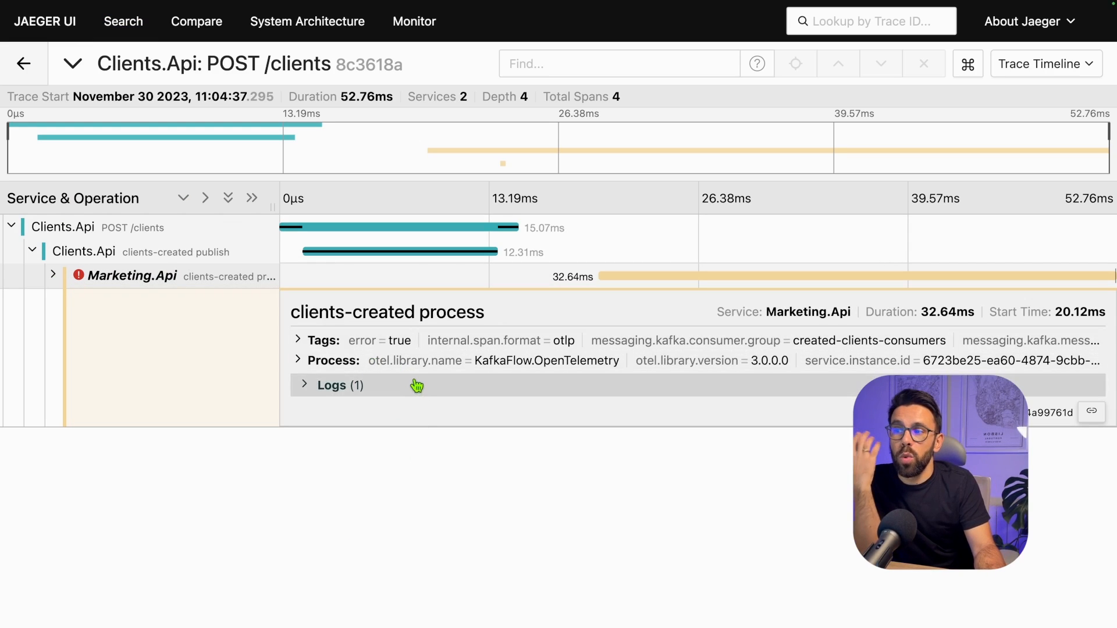